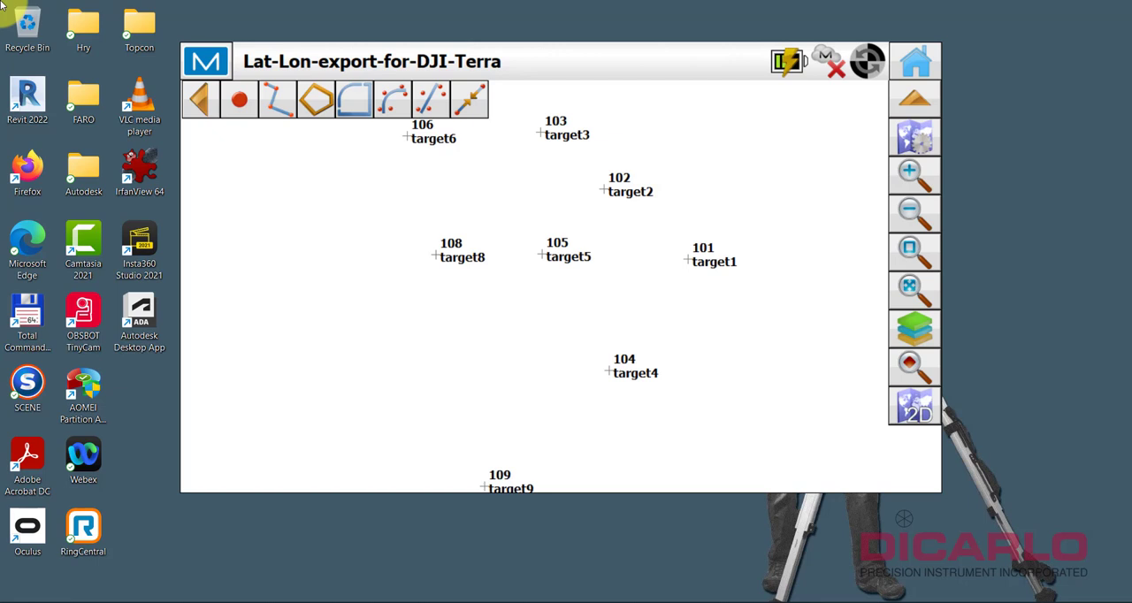
mouse_move(741, 416)
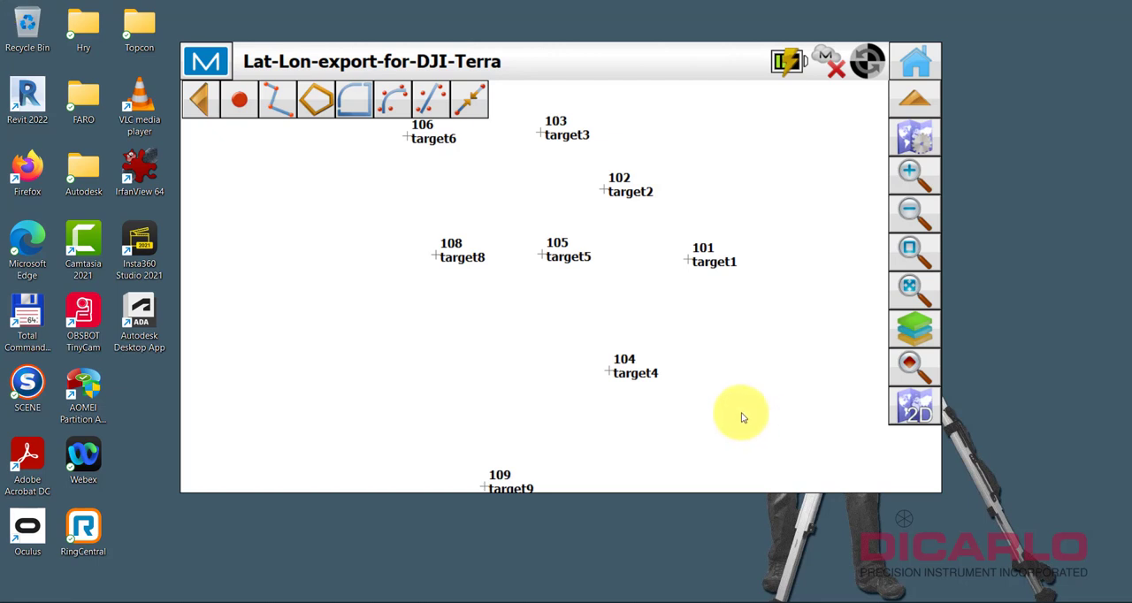
mouse_move(762, 404)
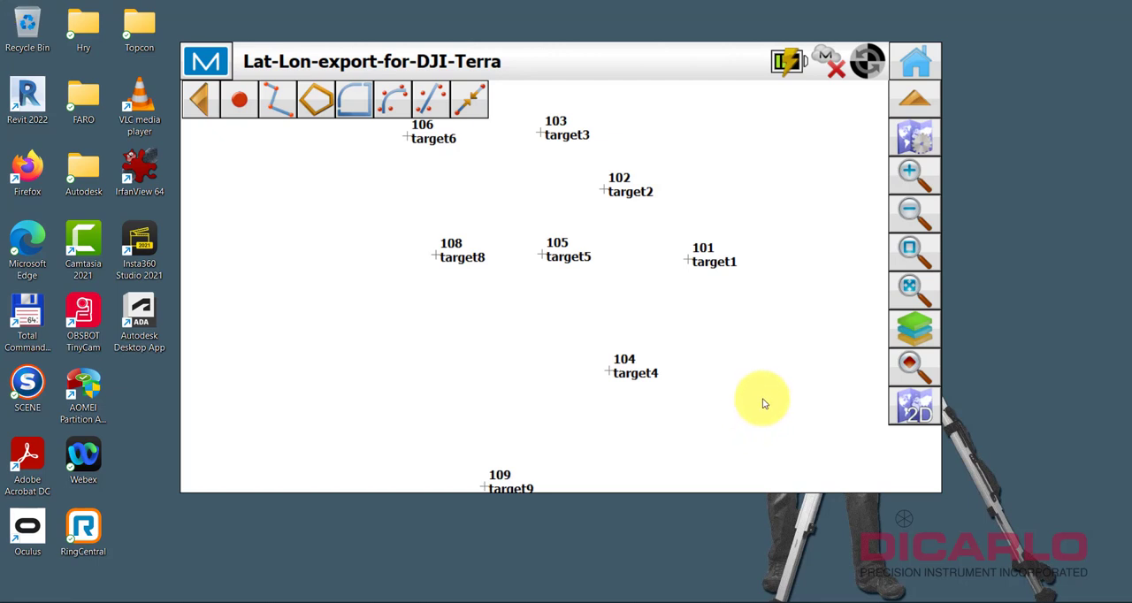
mouse_move(751, 404)
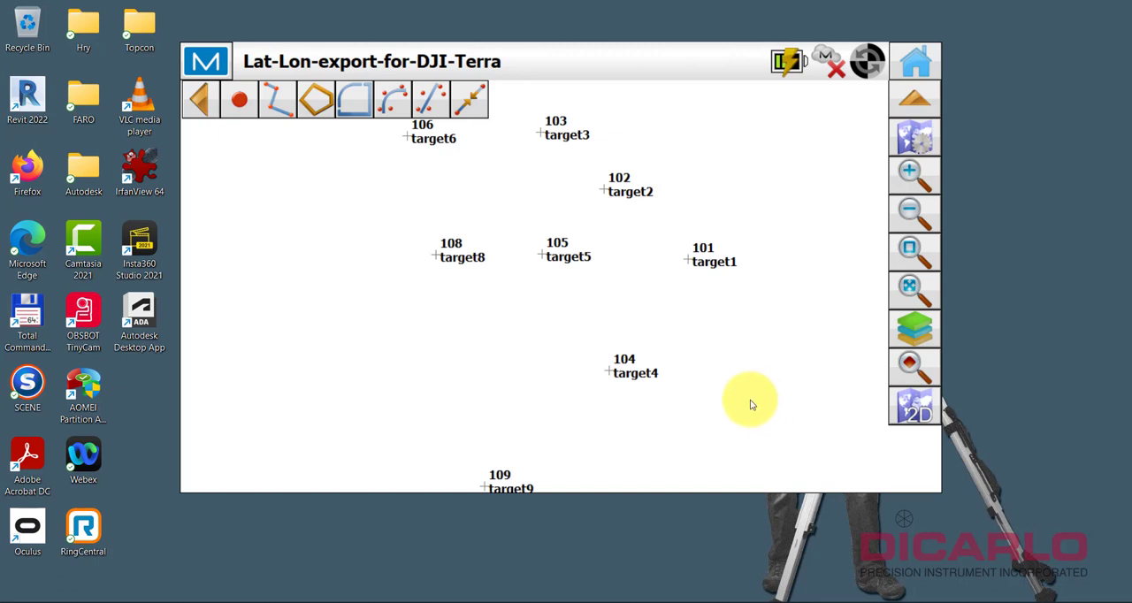
mouse_move(714, 318)
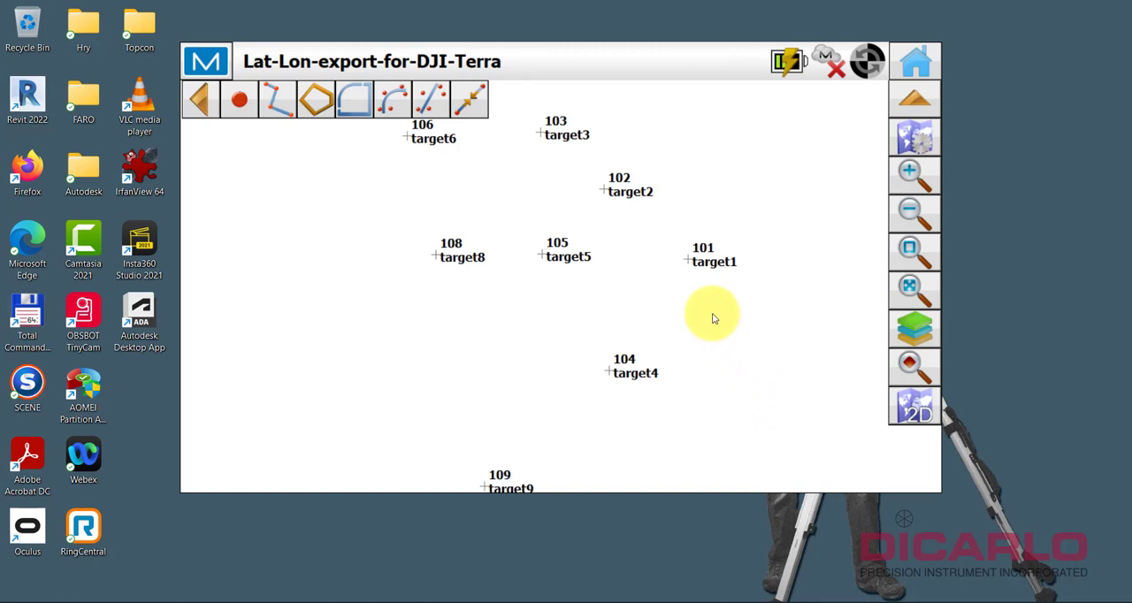
mouse_move(707, 310)
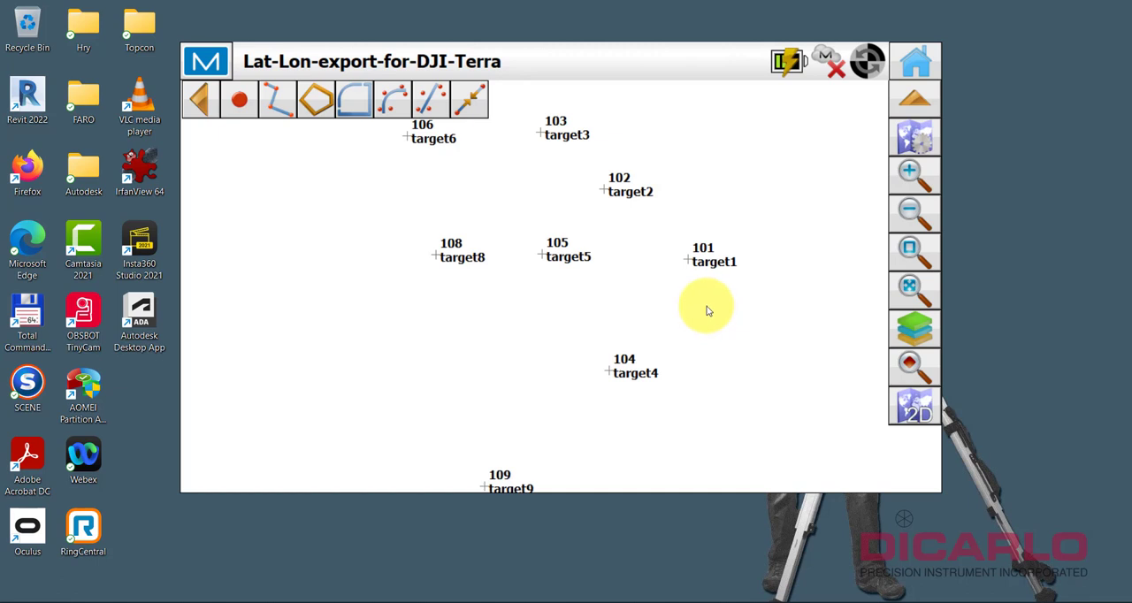
mouse_move(712, 309)
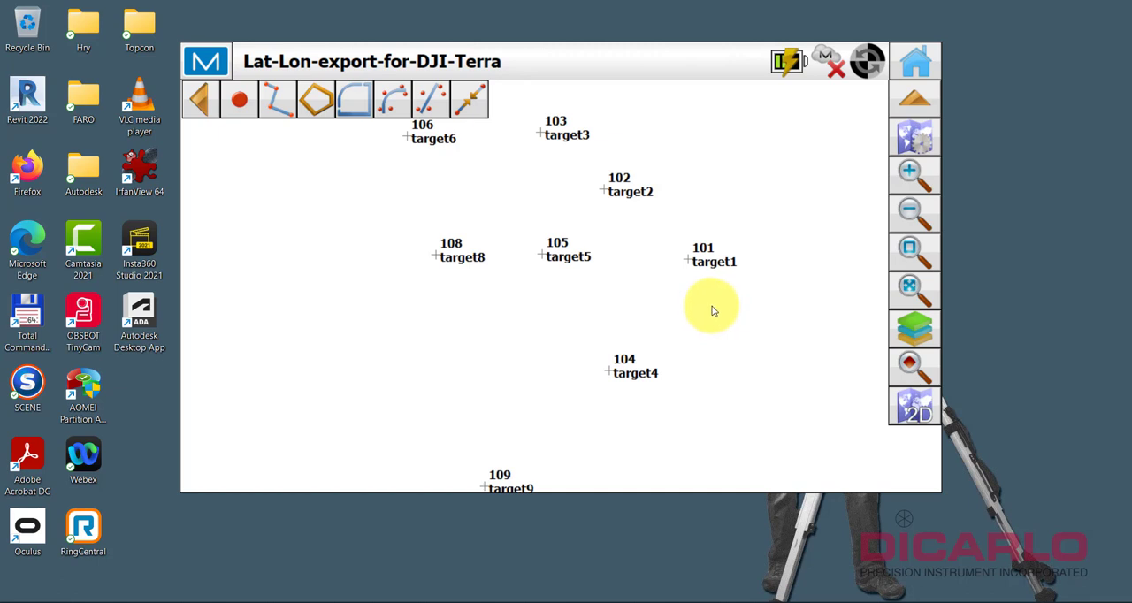
mouse_move(493, 241)
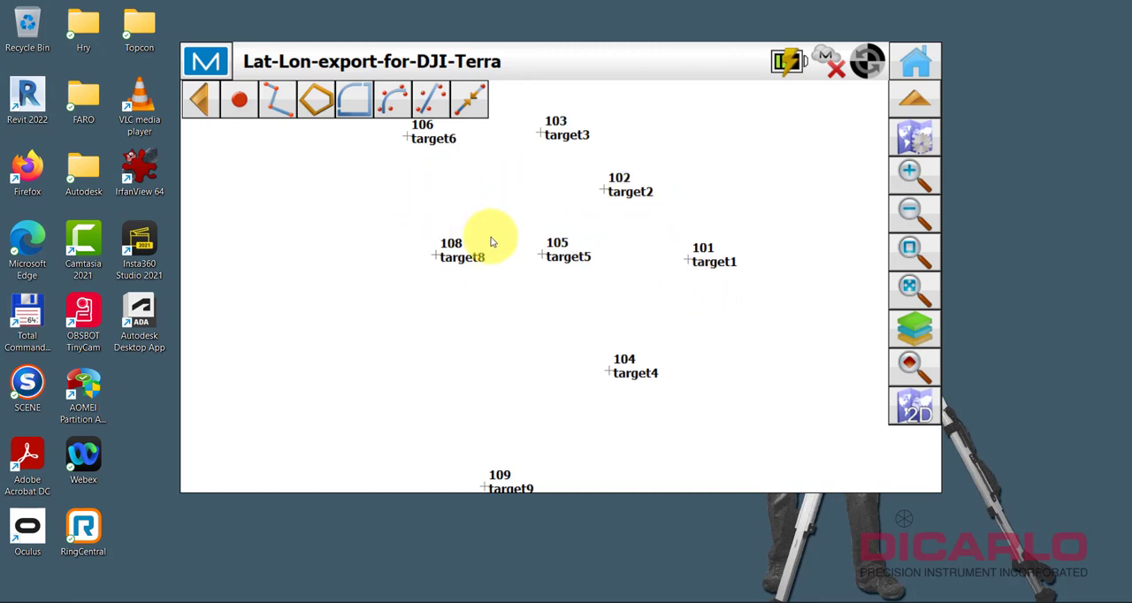
mouse_move(841, 152)
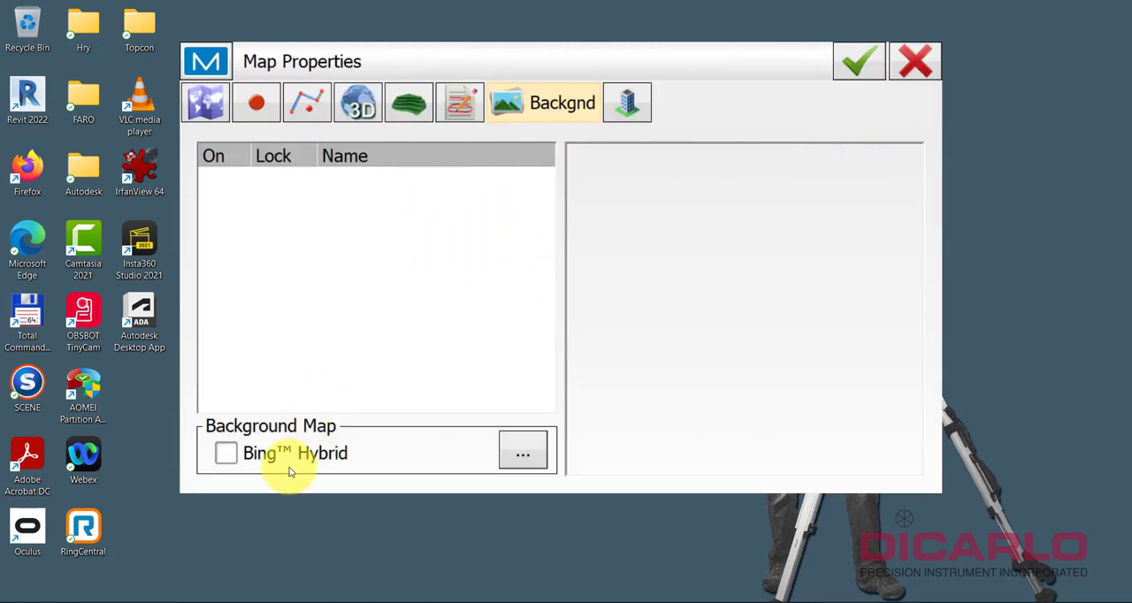
- Close Map Properties, review the job's grid point list, then return to the main menu
click(856, 61)
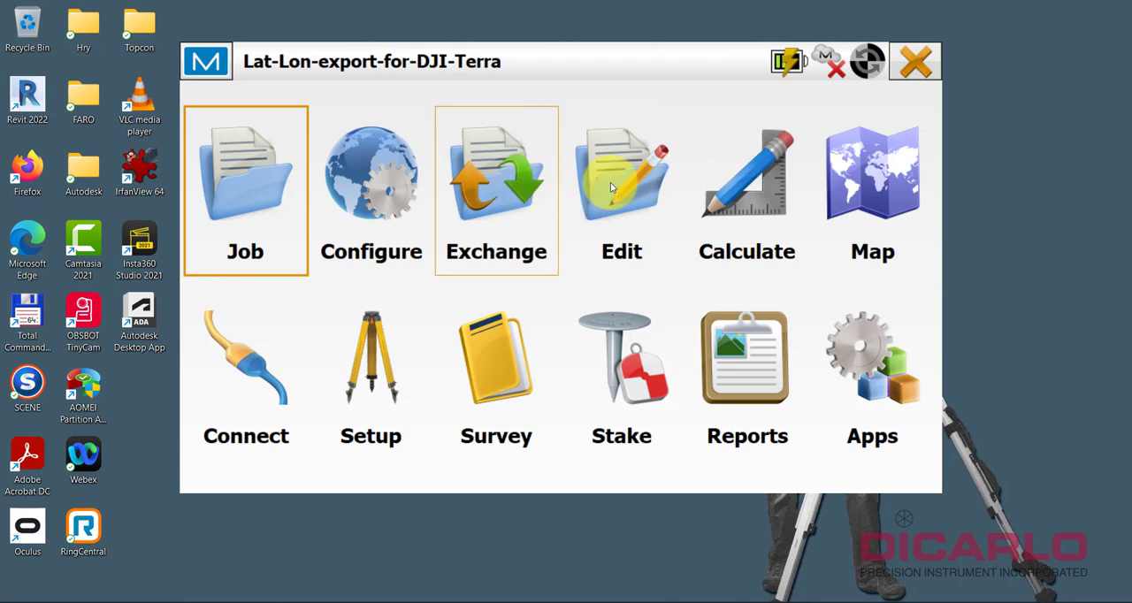
click(621, 177)
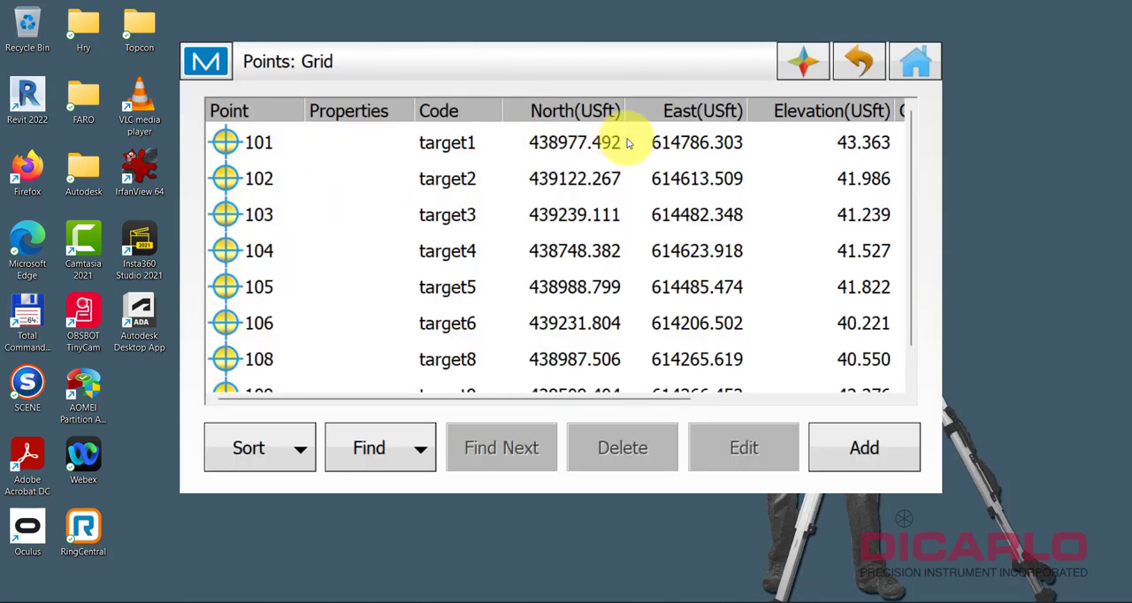
mouse_move(902, 126)
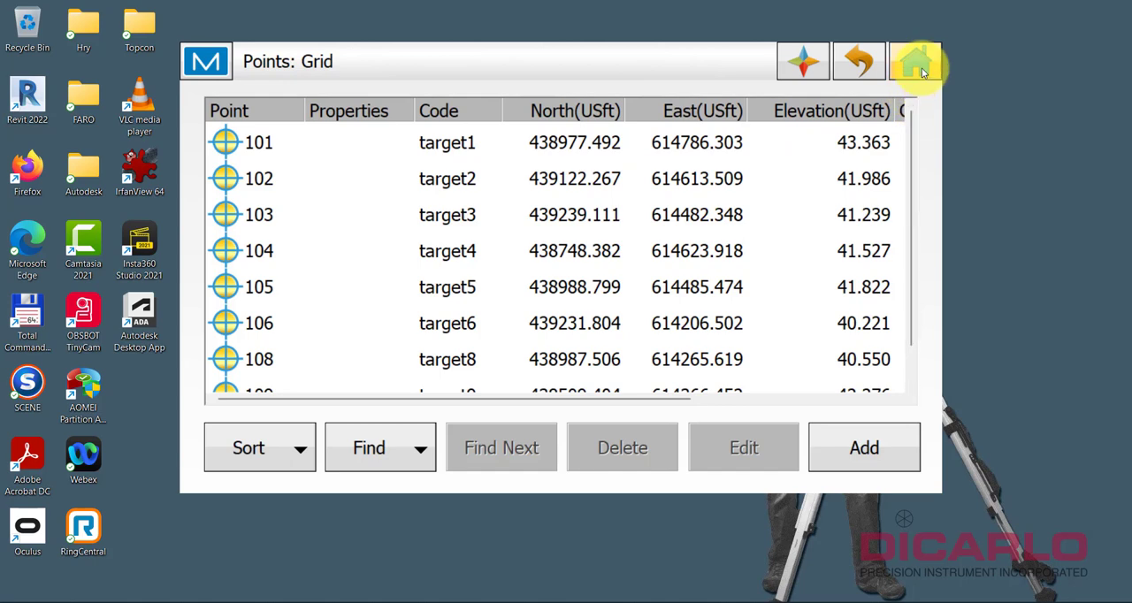
click(915, 61)
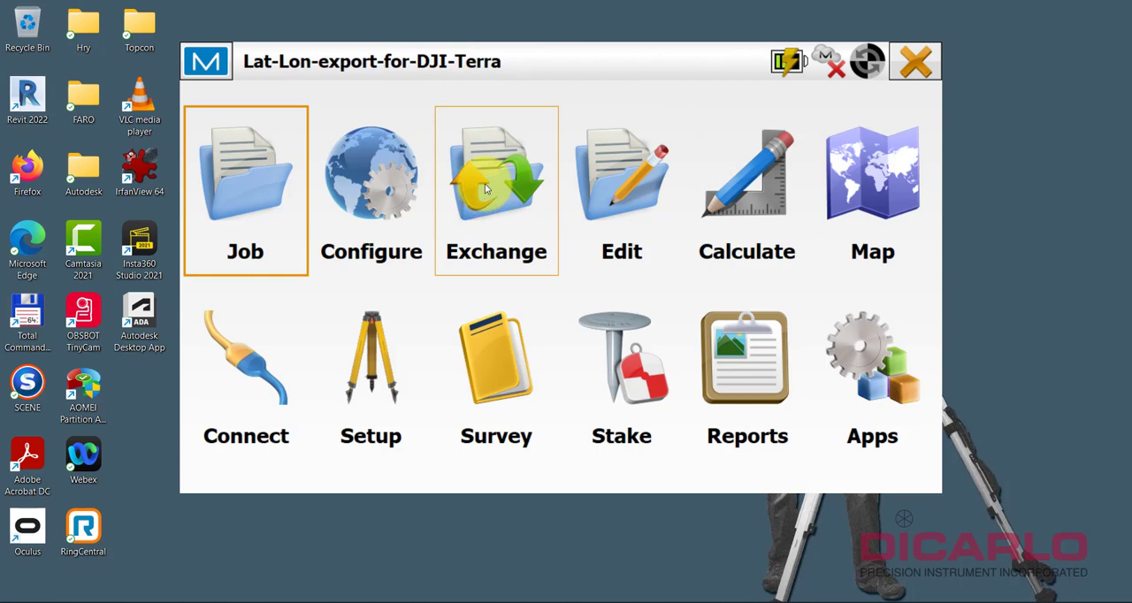
- Start a points export to file with selectable file units and Topcon Text Custom (*.txt; *.csv) format
click(496, 172)
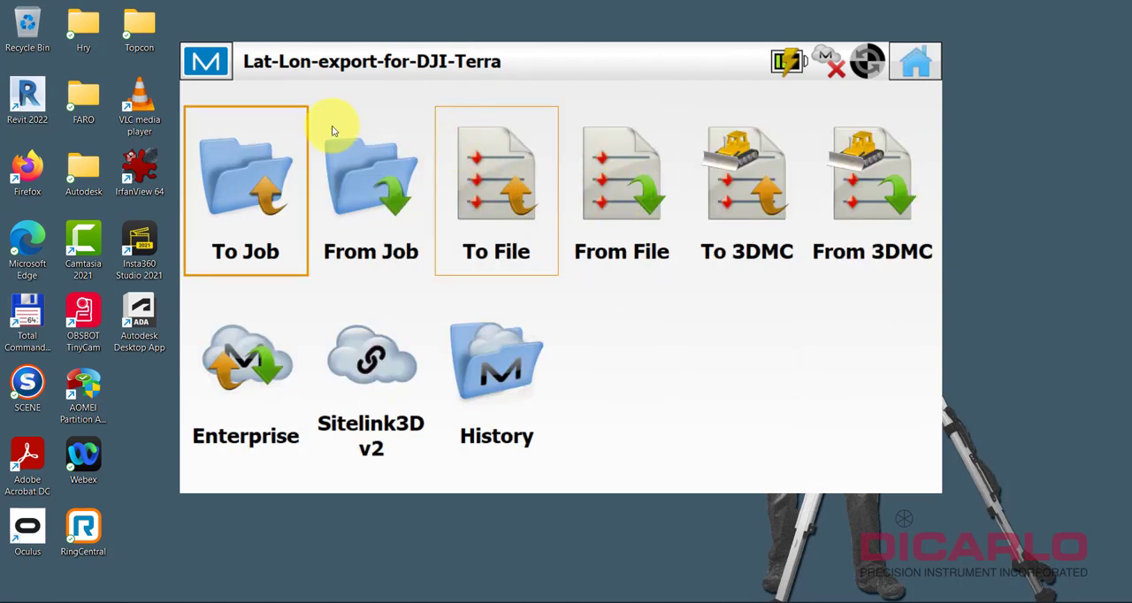
mouse_move(496, 150)
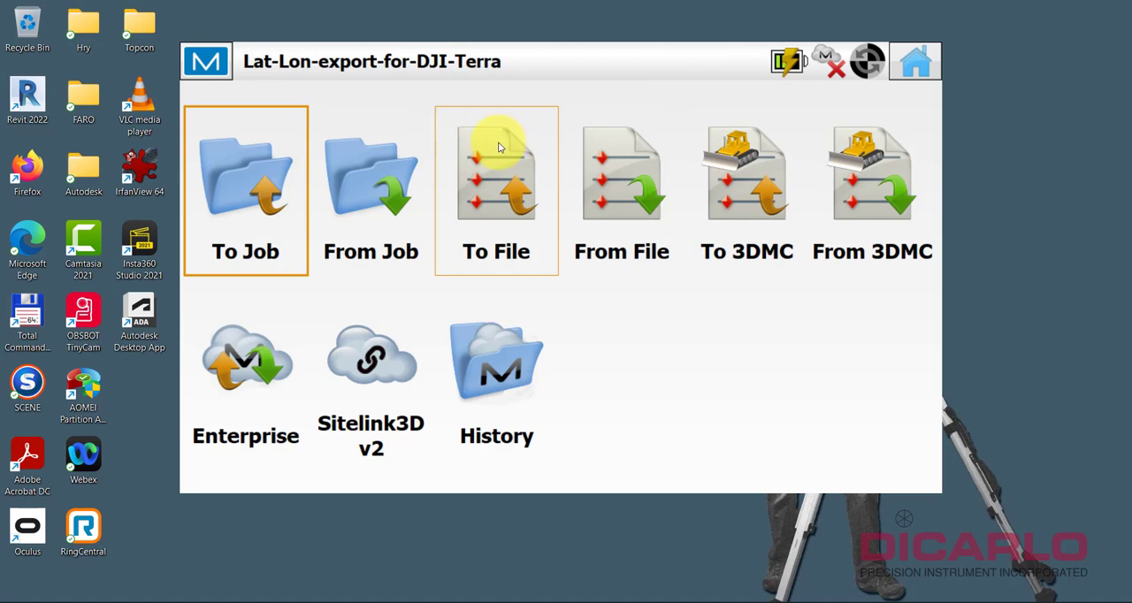
click(496, 190)
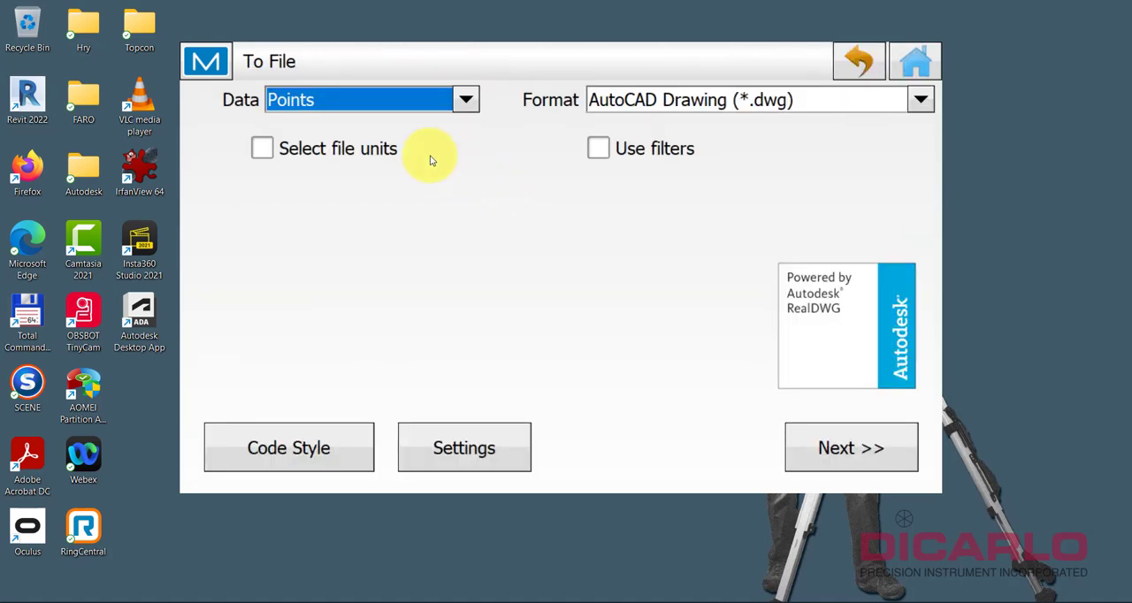
mouse_move(278, 88)
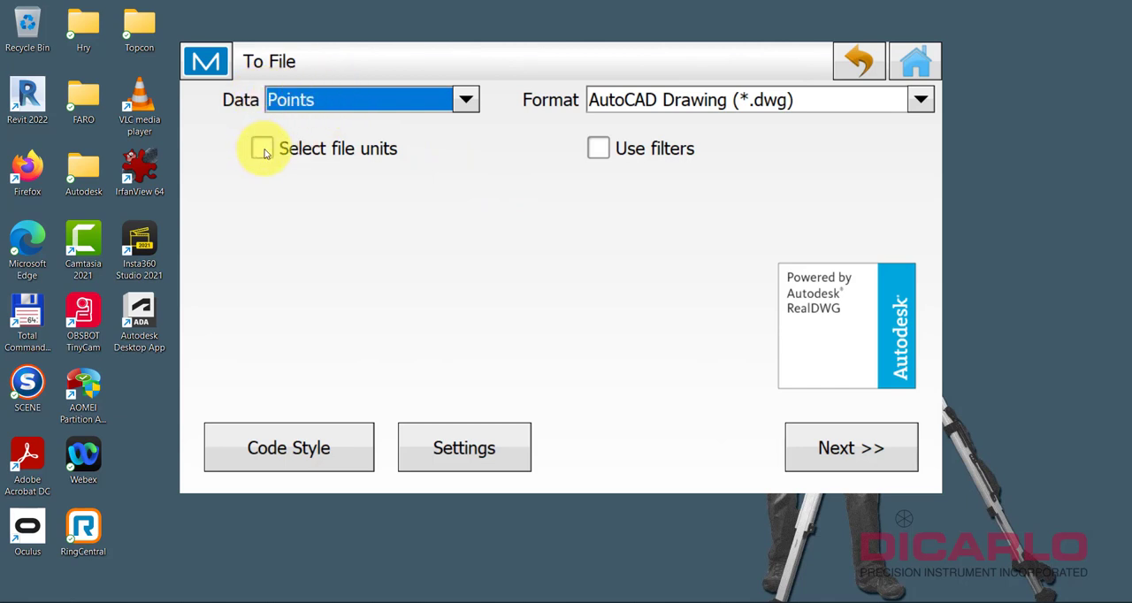
click(261, 148)
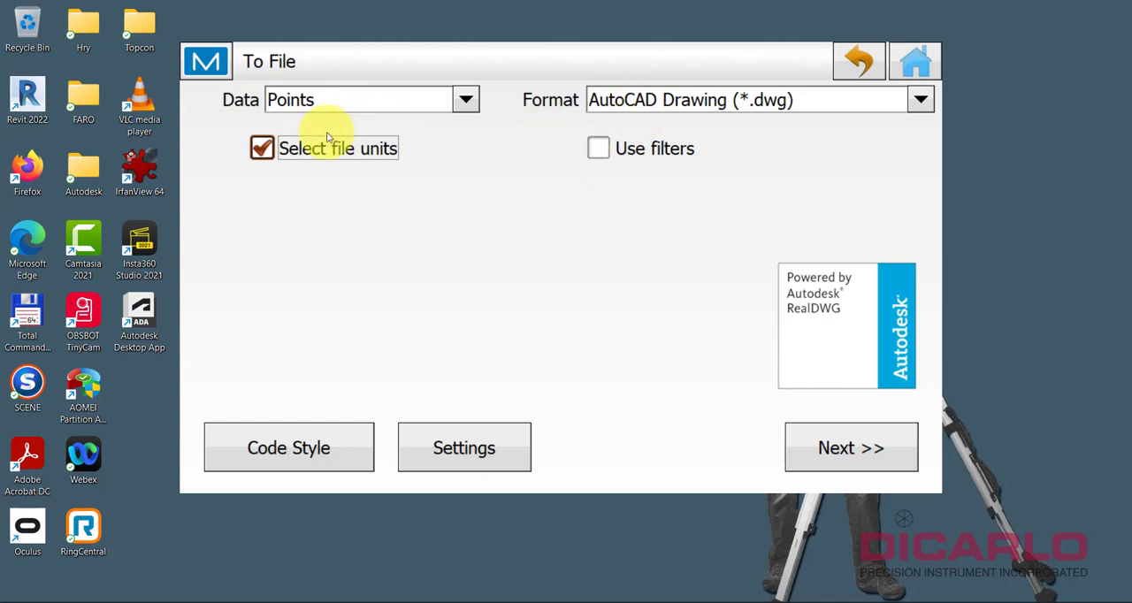
click(919, 99)
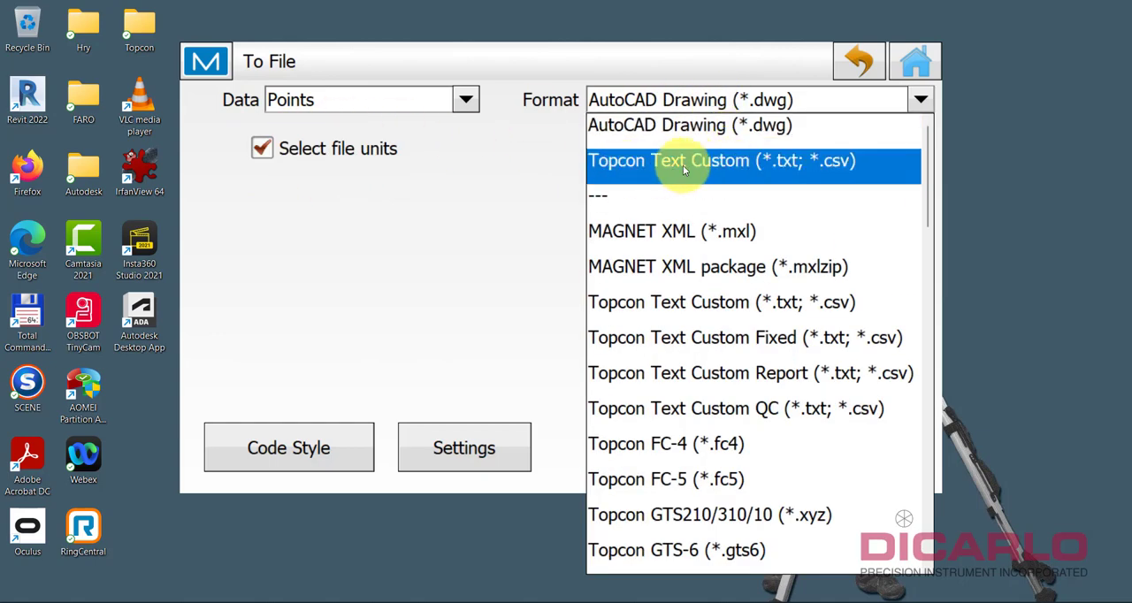
mouse_move(756, 168)
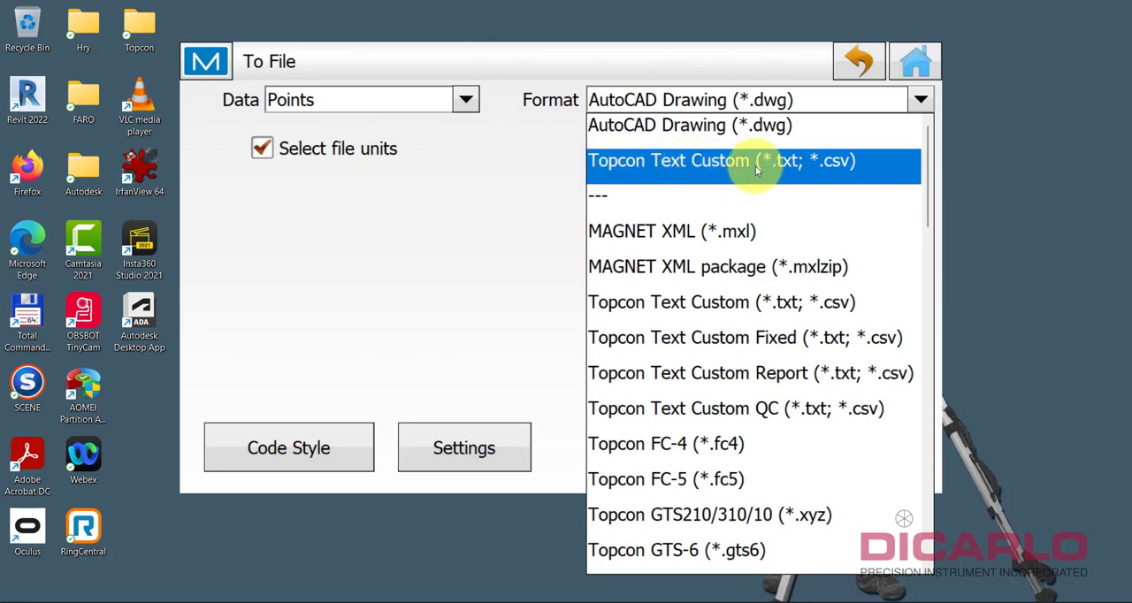
click(754, 160)
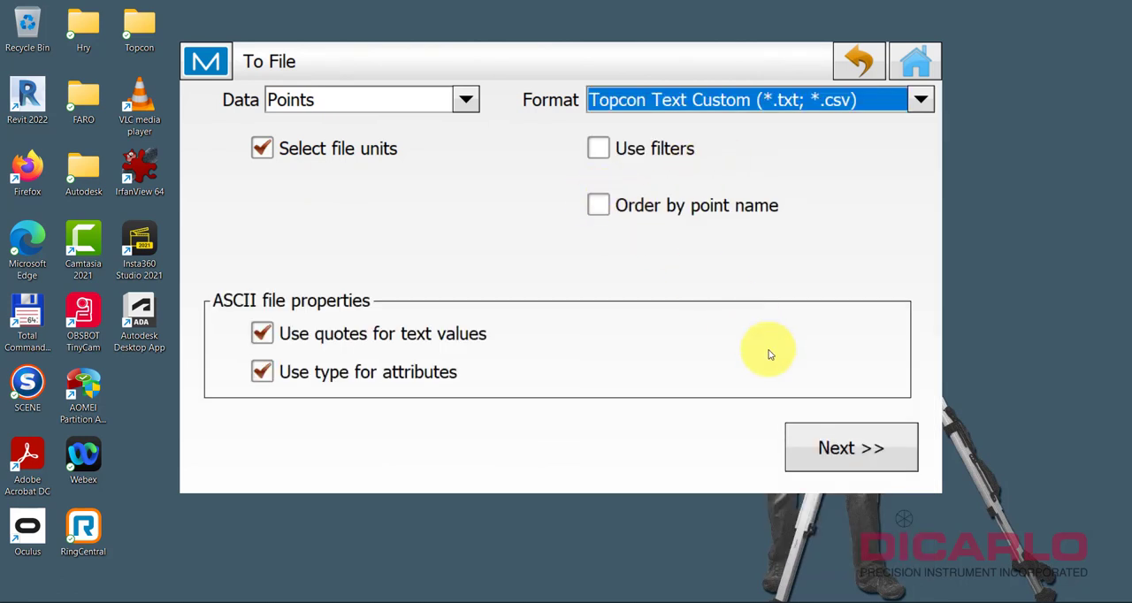
- Keep Meters as distance units and save the export as Lat-Lon-export-for-DJI-Terra
click(849, 447)
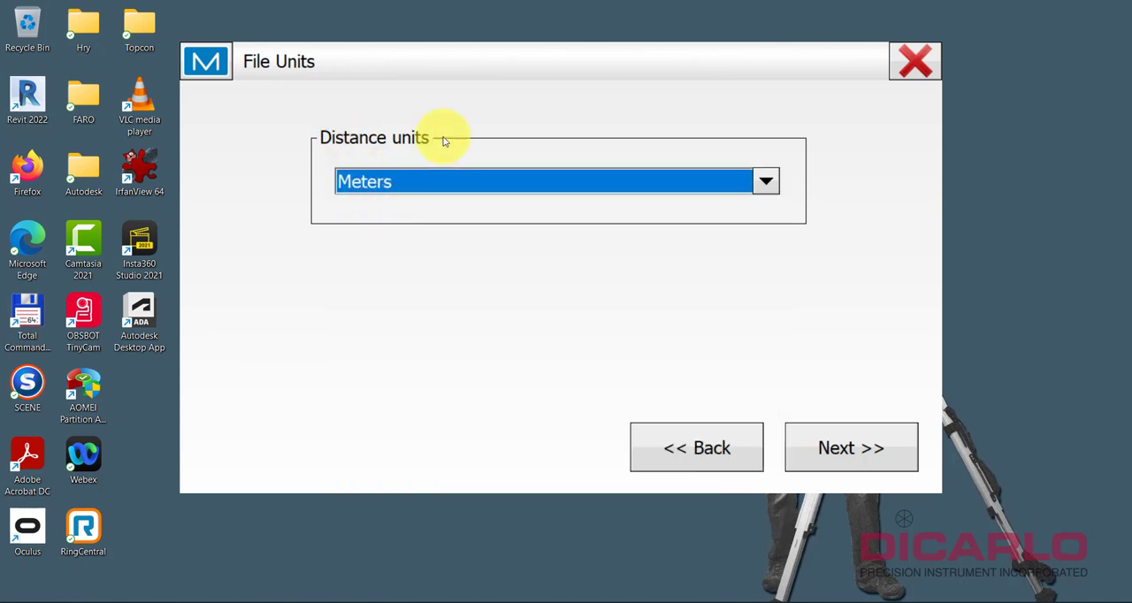
mouse_move(774, 323)
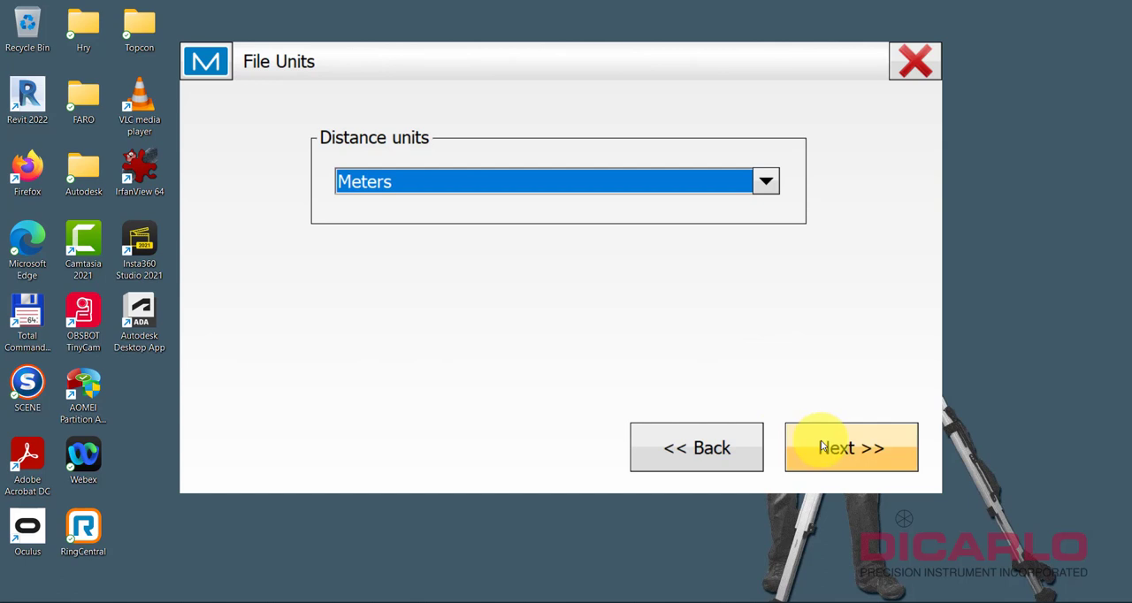
click(850, 447)
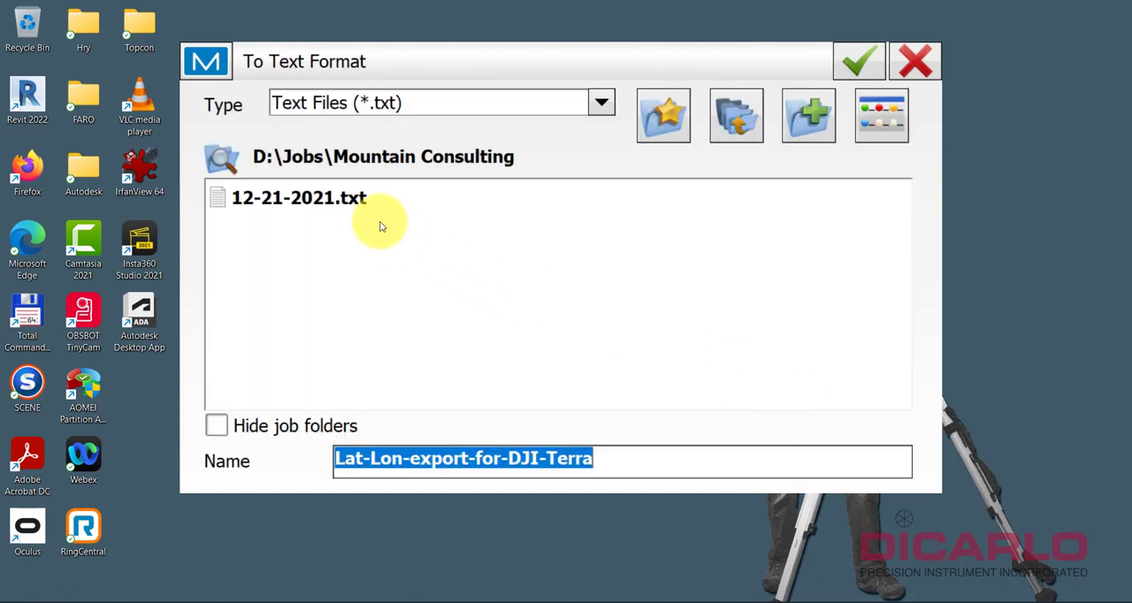
mouse_move(601, 455)
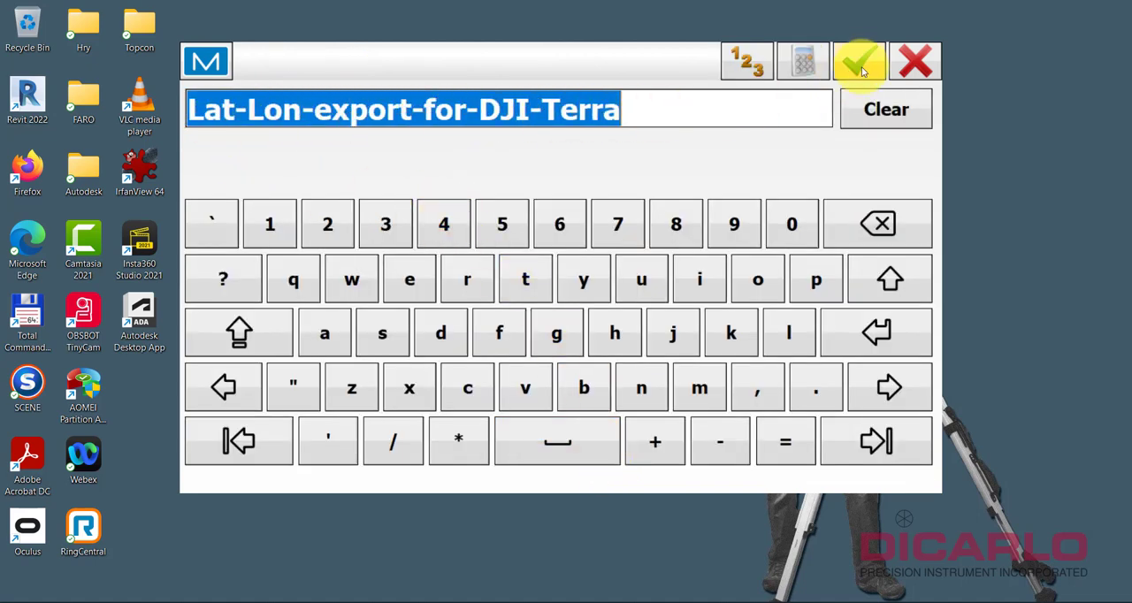
click(858, 61)
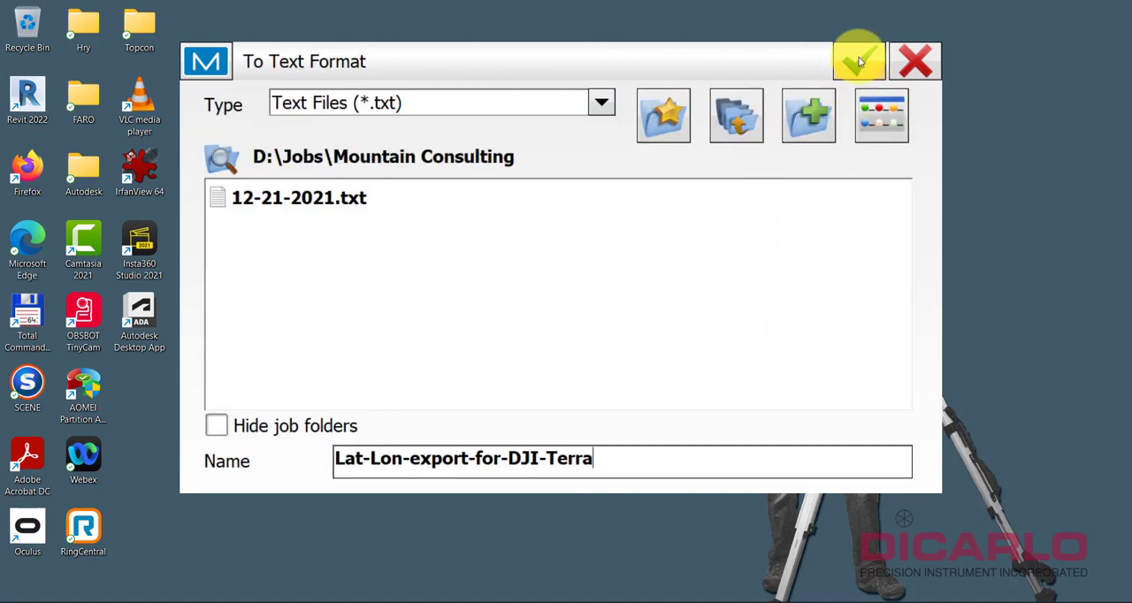
click(857, 60)
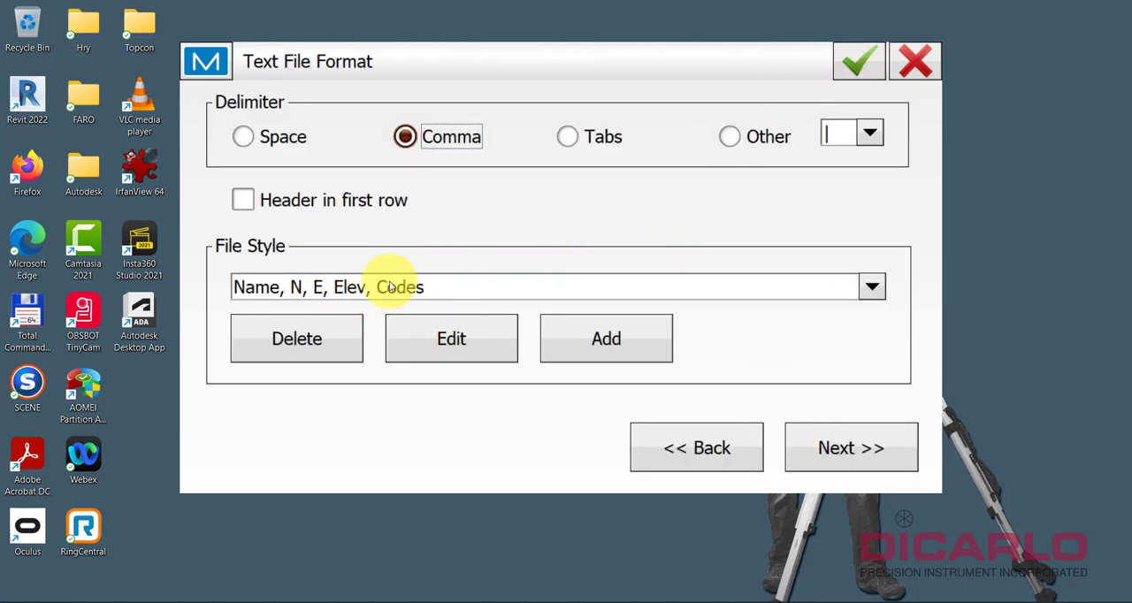
mouse_move(418, 272)
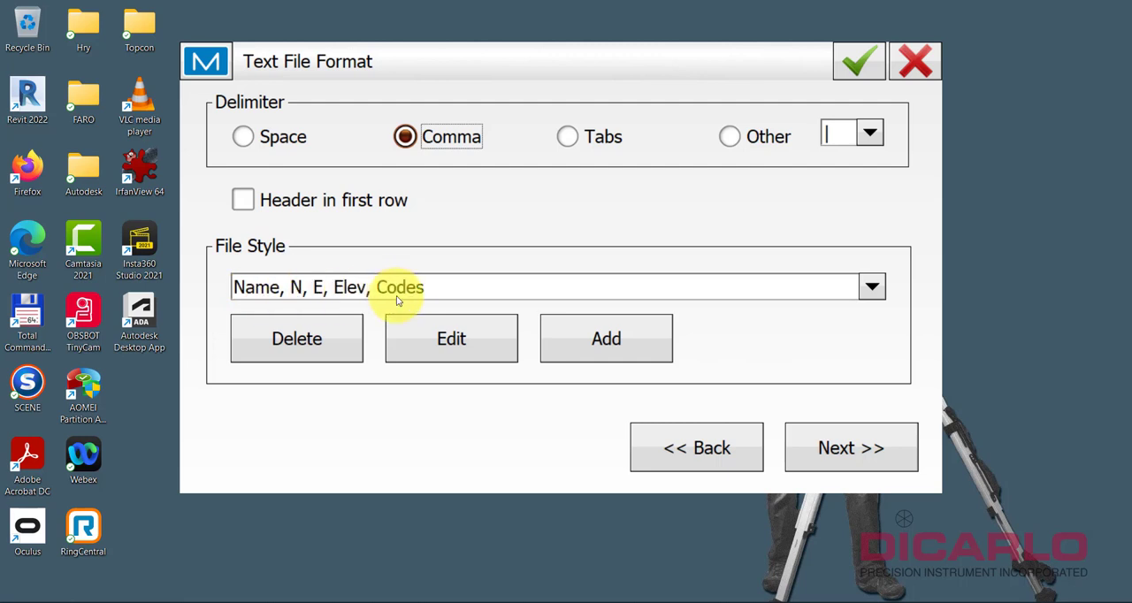
- Open the custom file style and accept its Name, N, E, Elev, Codes field order unchanged
click(451, 338)
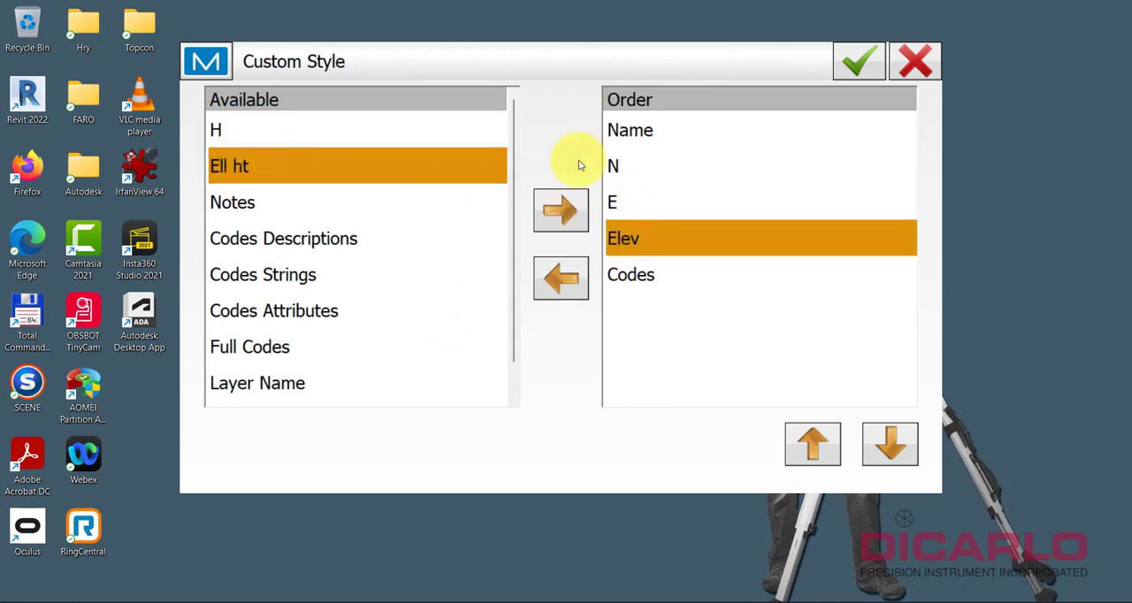
mouse_move(672, 146)
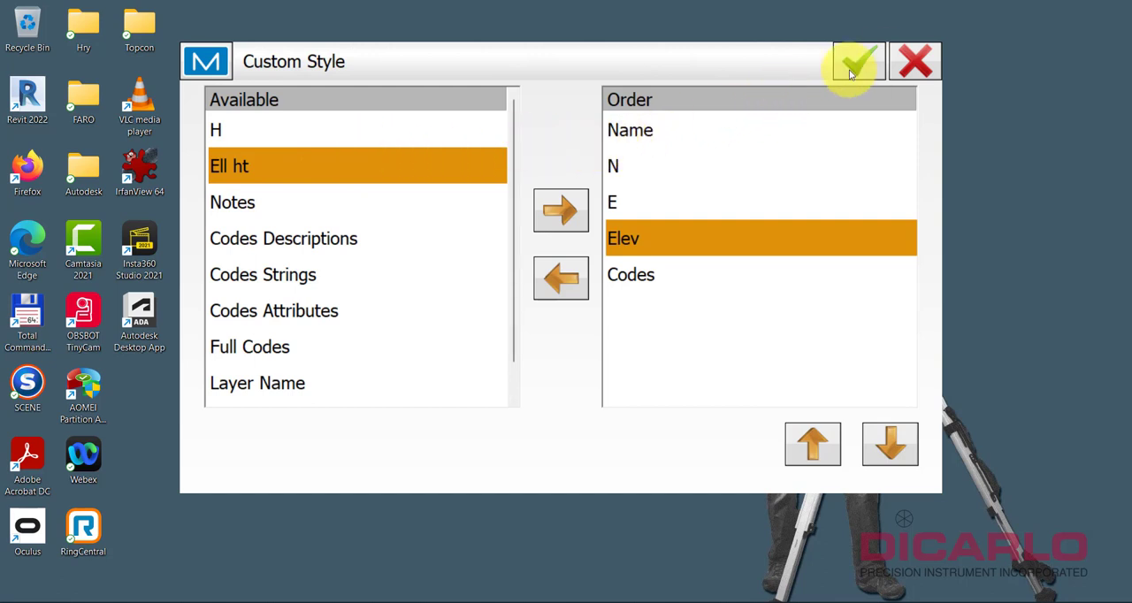
click(856, 60)
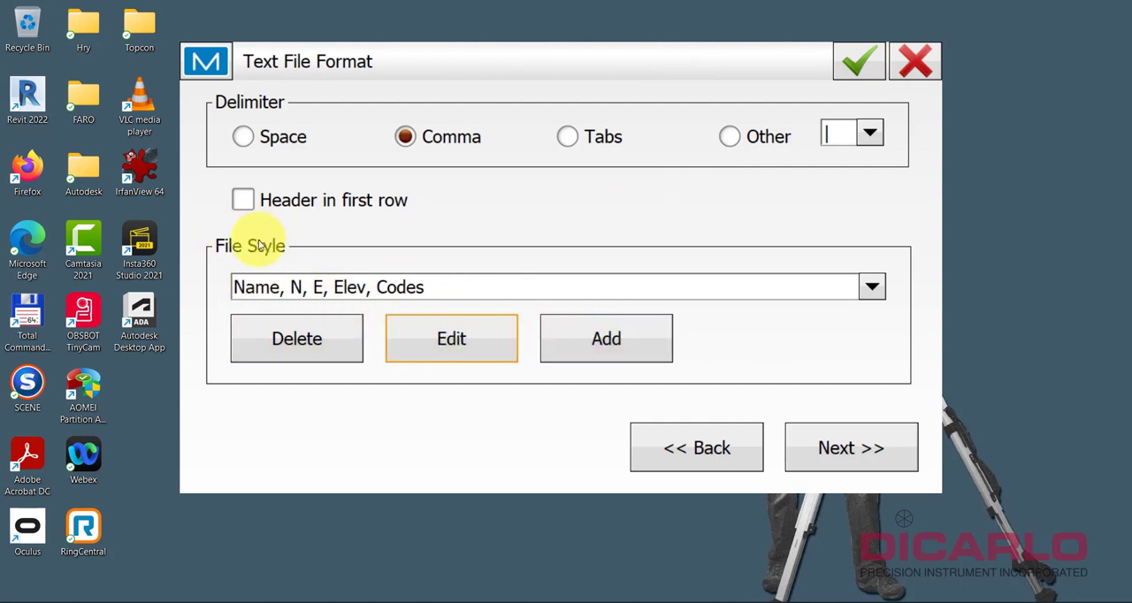
mouse_move(341, 296)
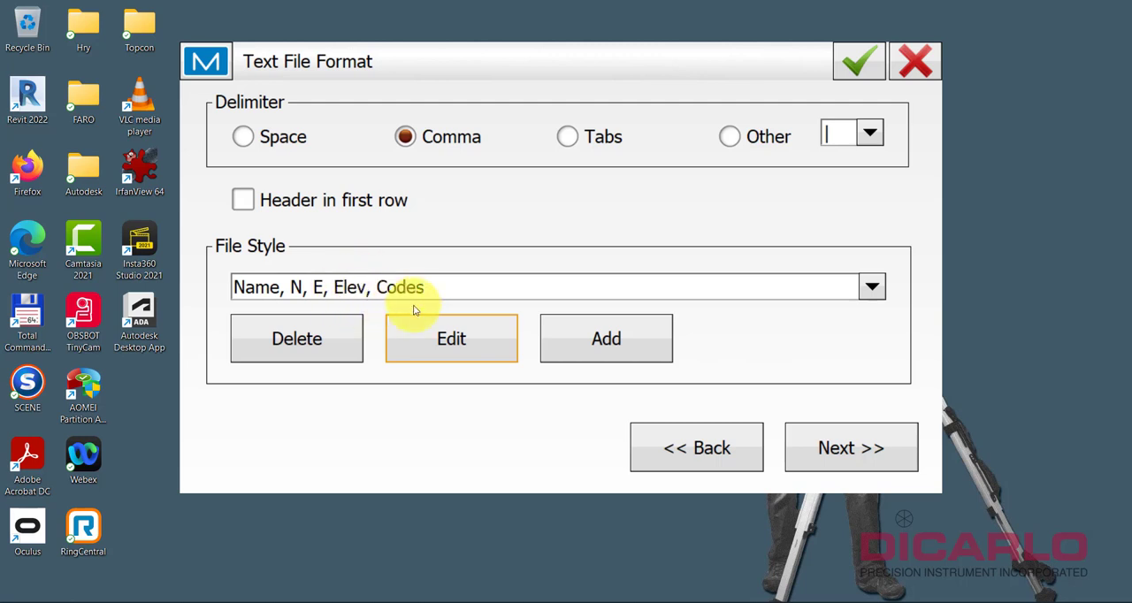
- Edit the file style to swap Elev for Ell ht above Codes, and save it
click(451, 339)
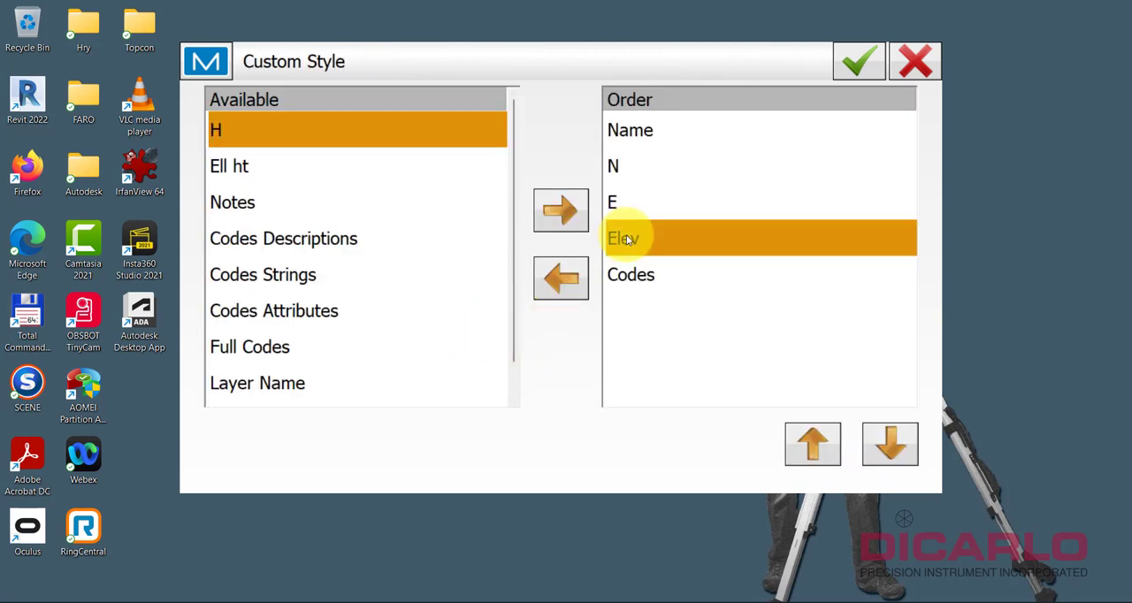
click(560, 278)
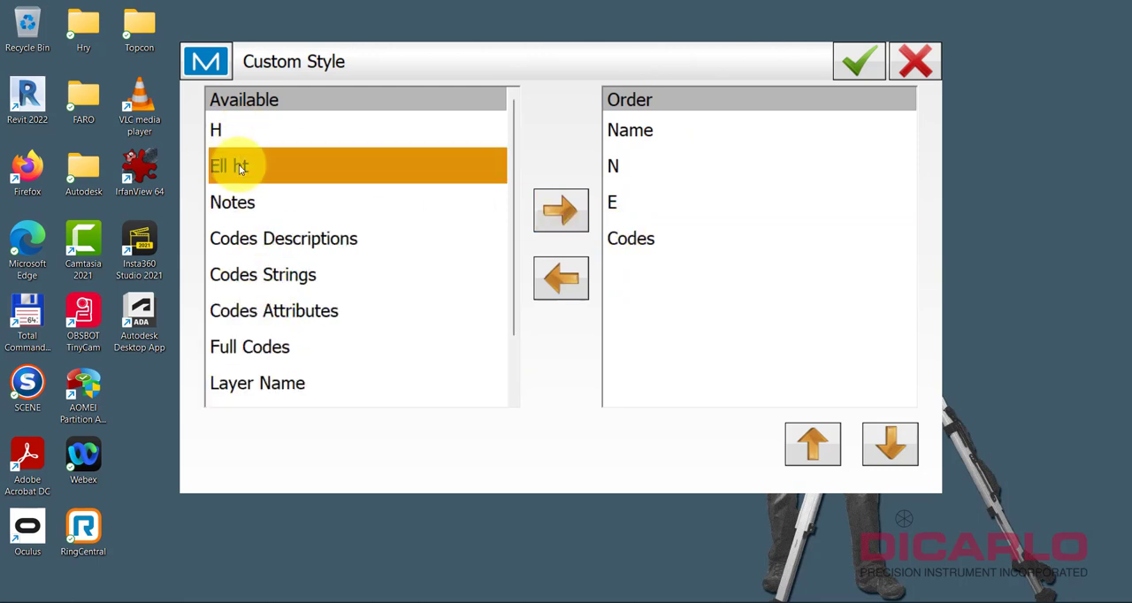
mouse_move(528, 183)
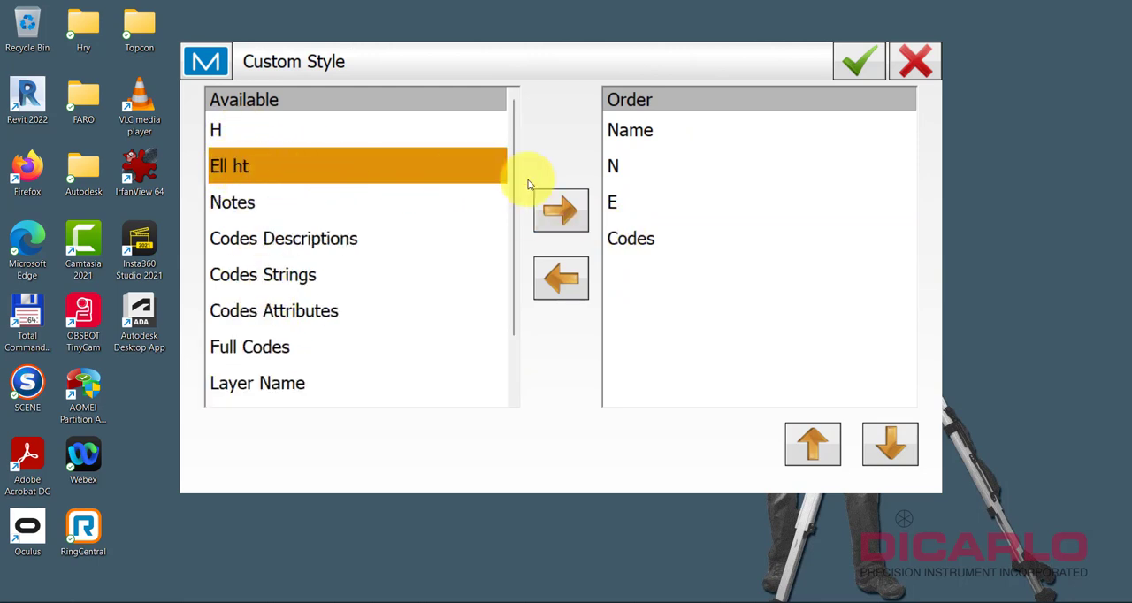
click(560, 209)
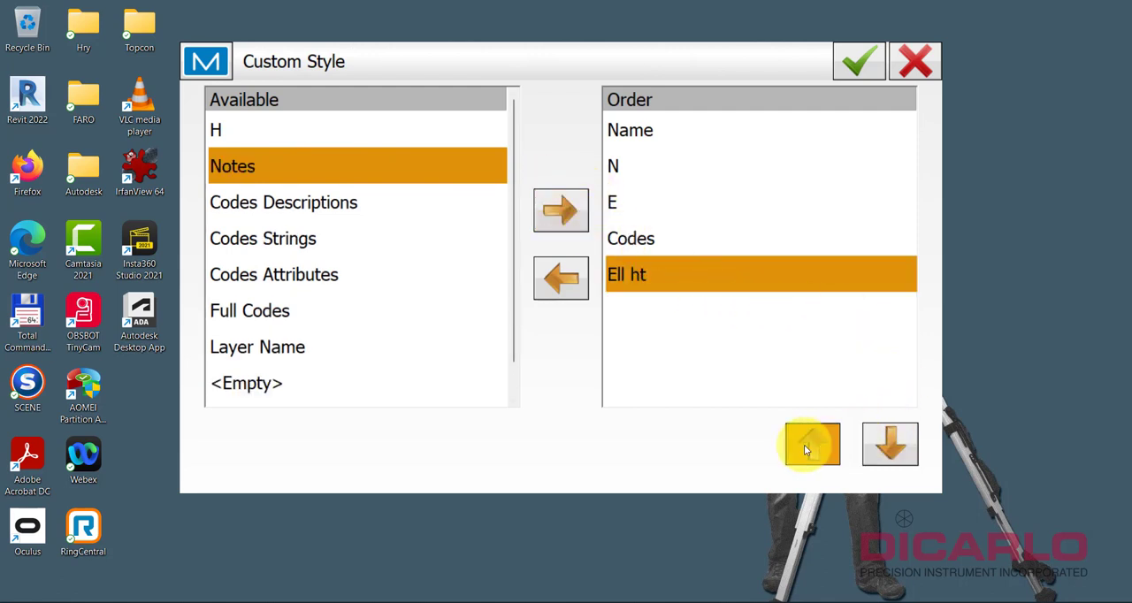
click(812, 443)
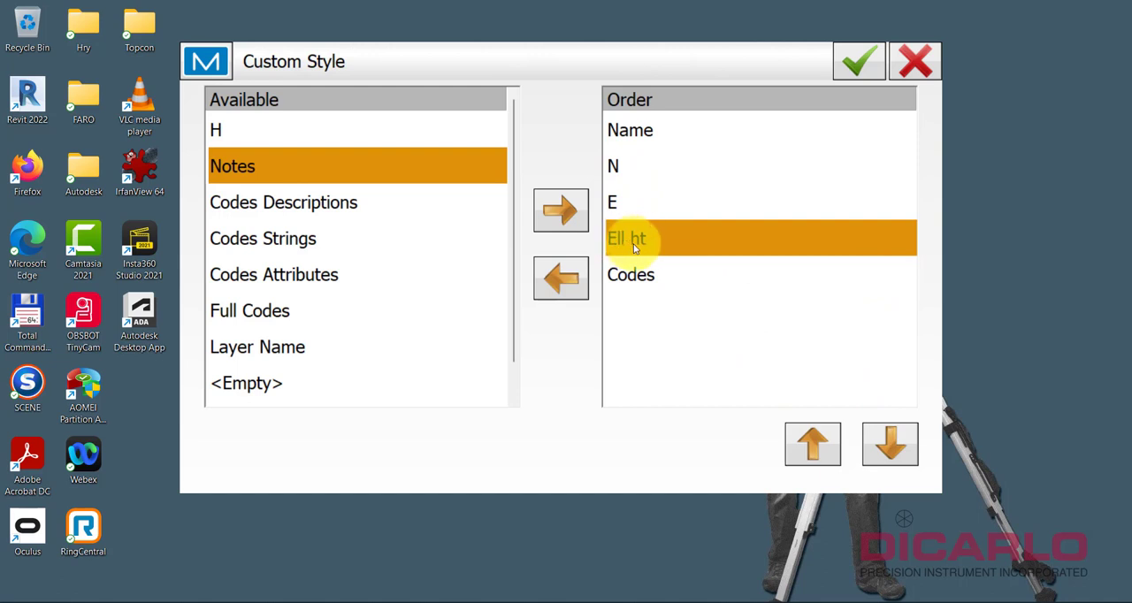
mouse_move(688, 273)
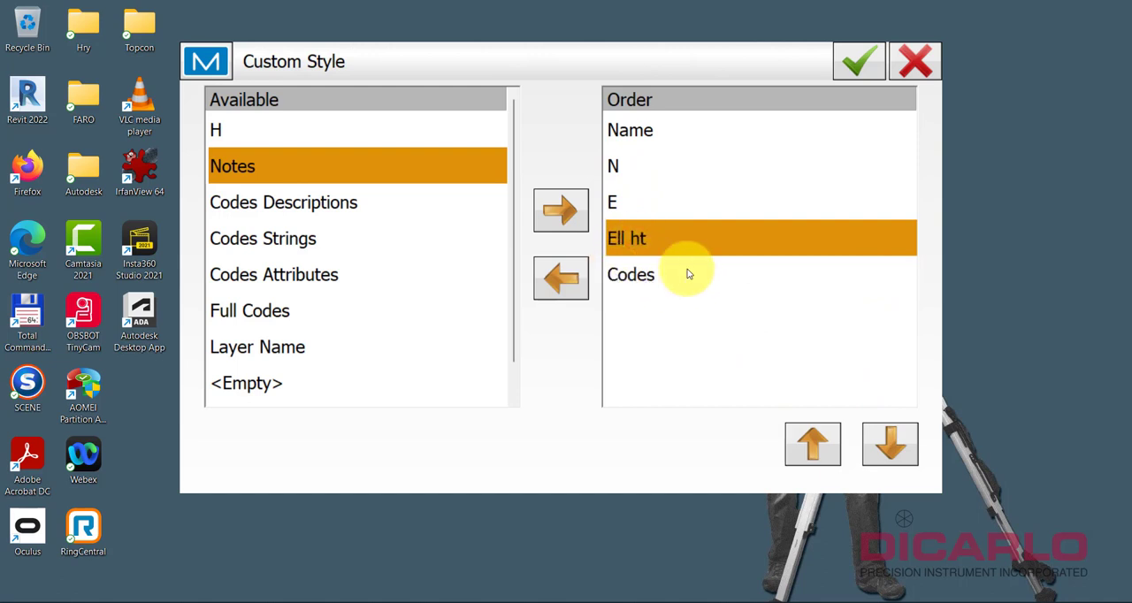
click(856, 61)
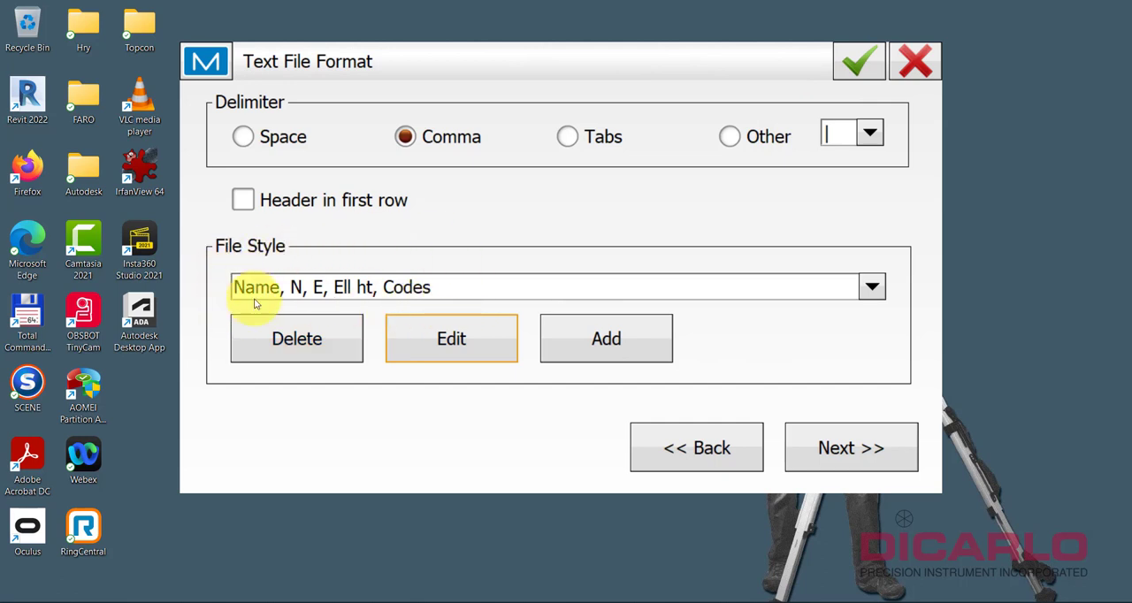
mouse_move(646, 307)
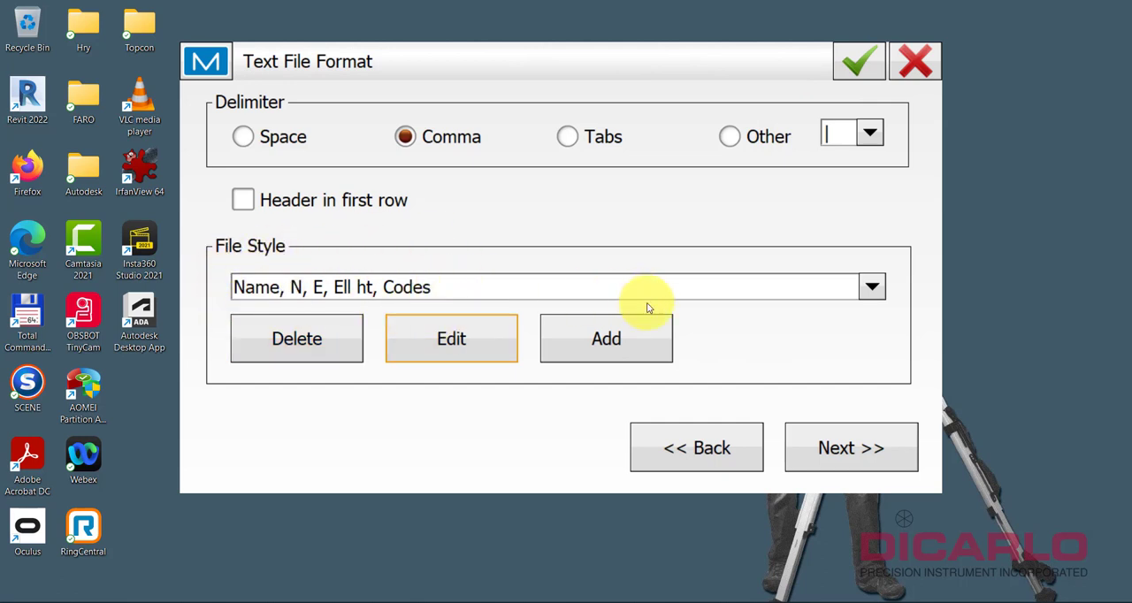
mouse_move(432, 234)
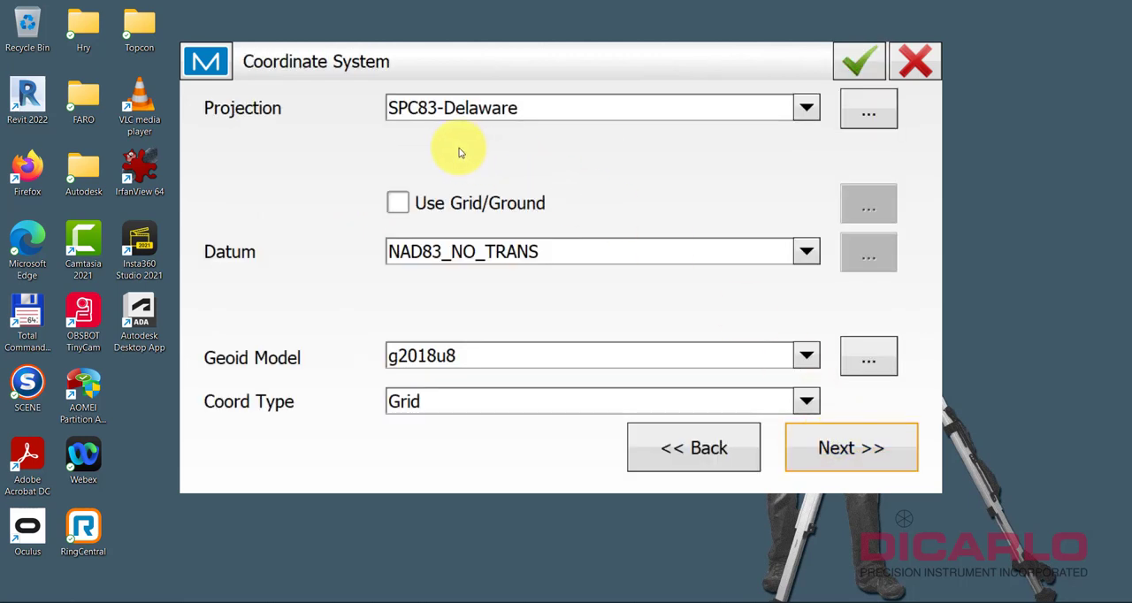
mouse_move(433, 354)
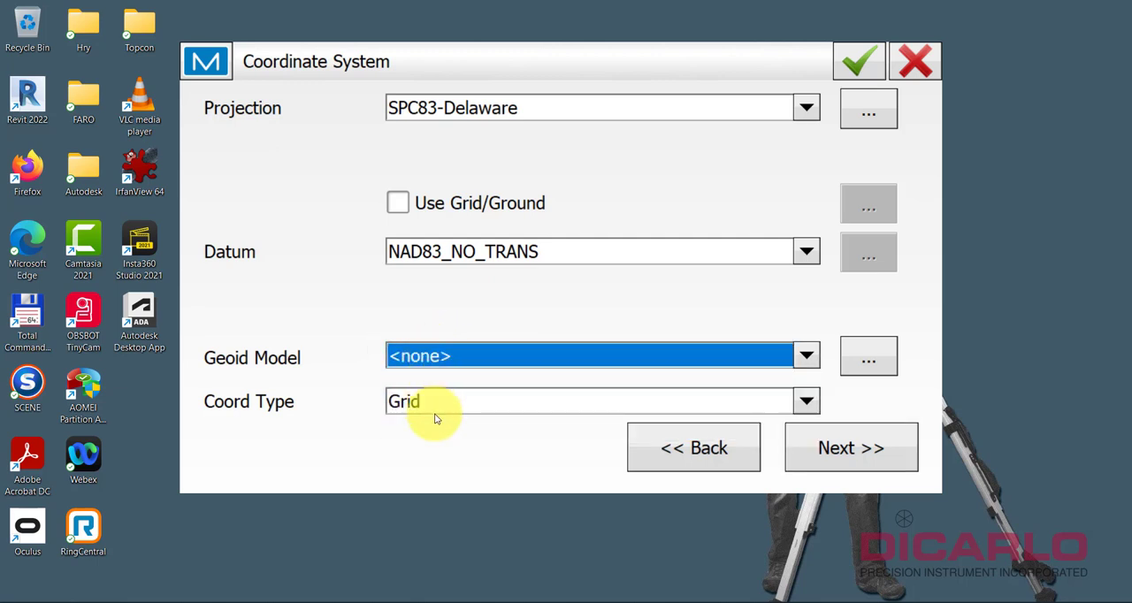
- Export Datum Lat/Lon/Ell ht coordinates on NAD83_NO_TRANS with no geoid model
click(804, 400)
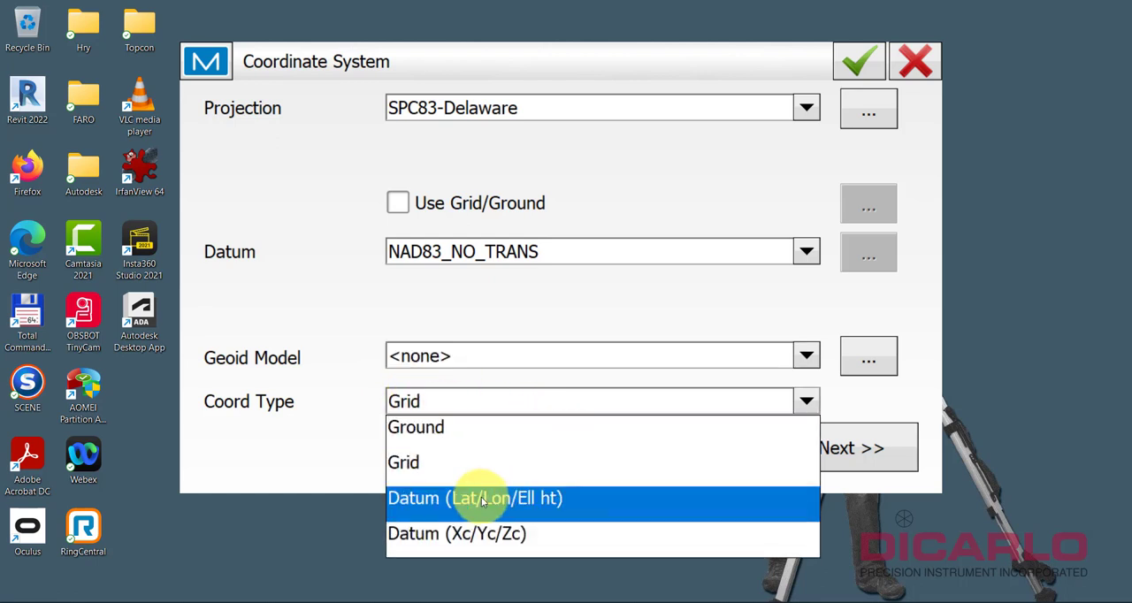
click(475, 498)
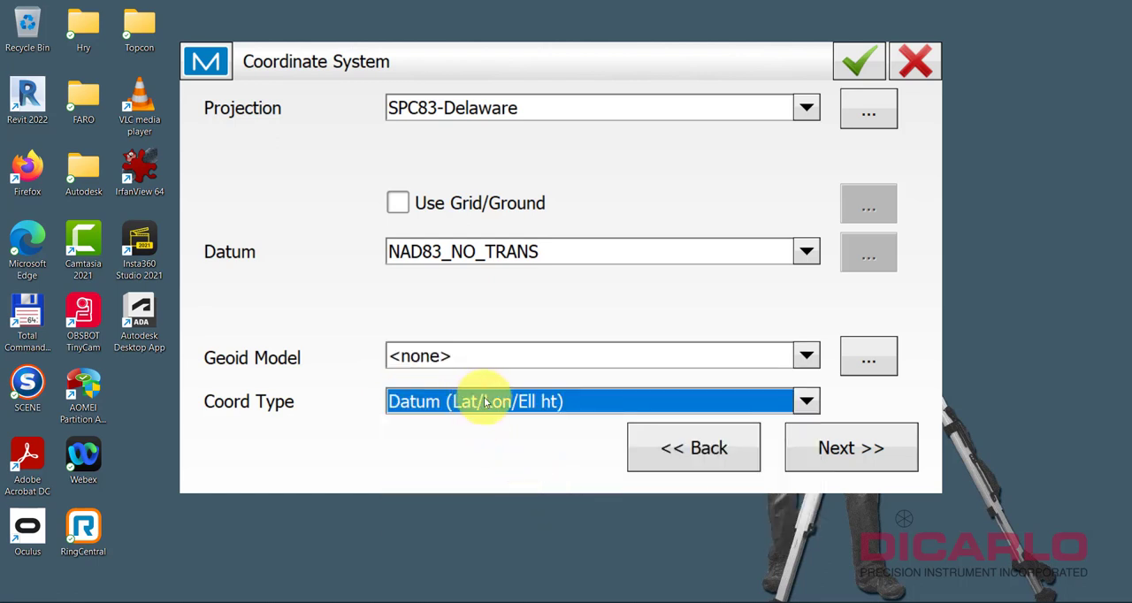
mouse_move(551, 377)
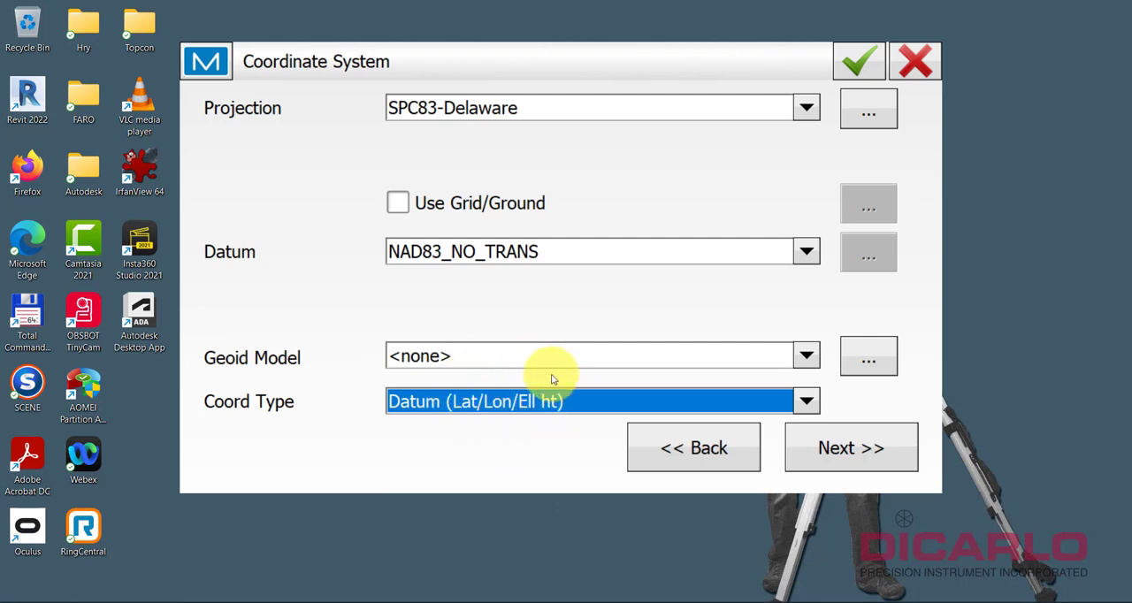
mouse_move(535, 288)
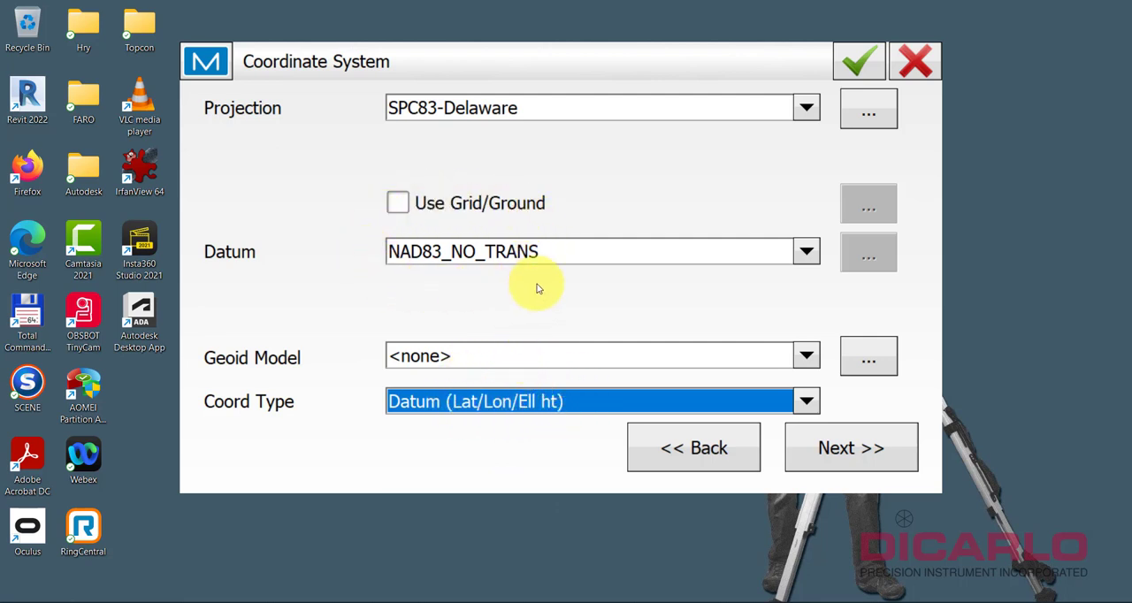
mouse_move(533, 236)
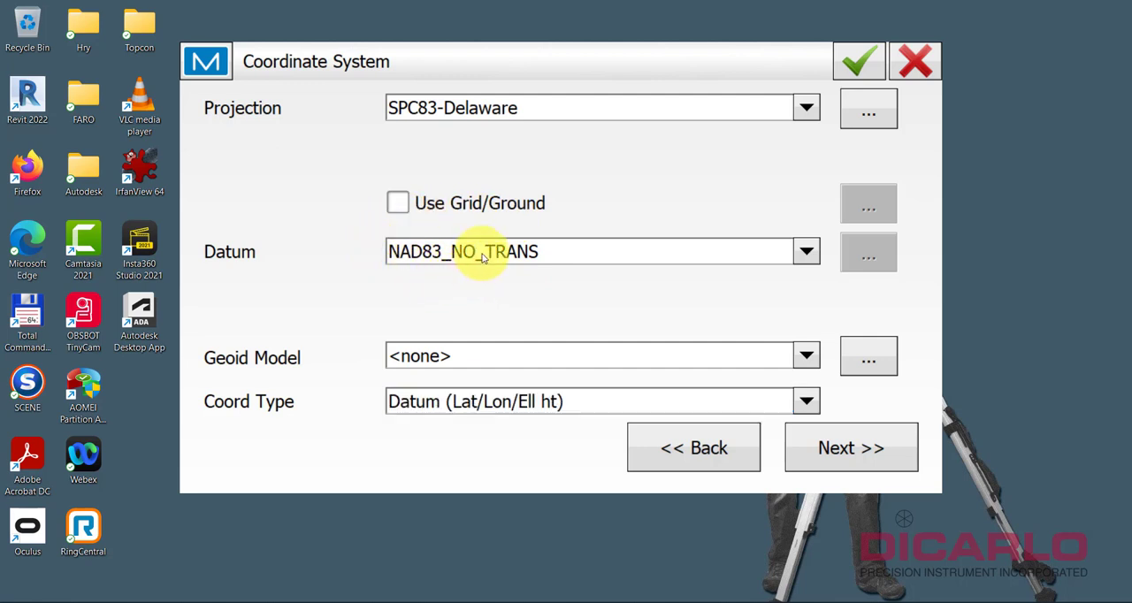
click(803, 251)
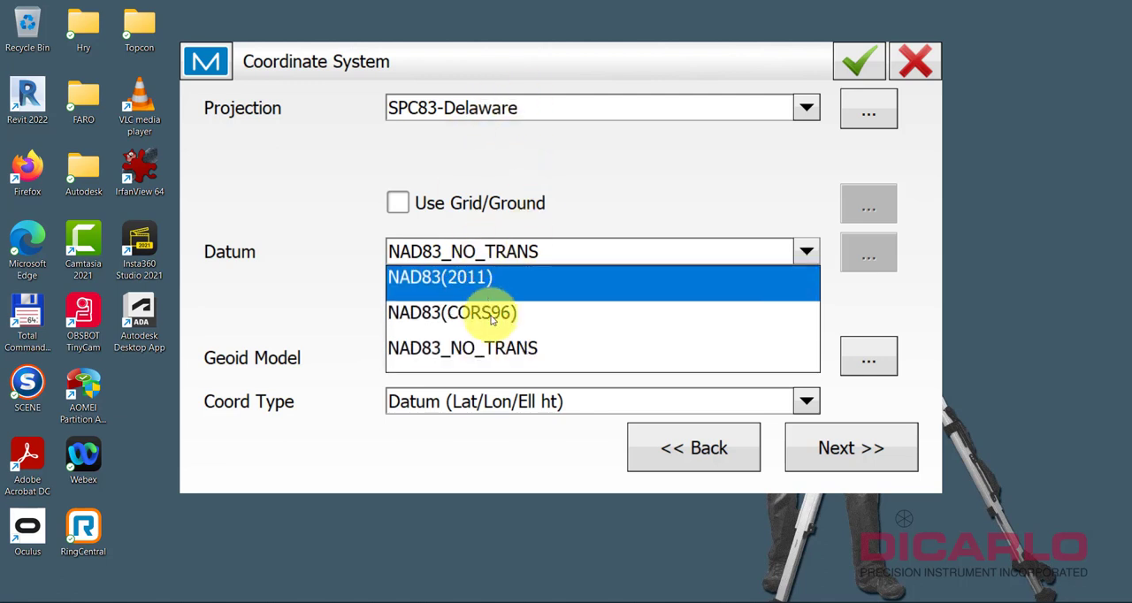
click(462, 347)
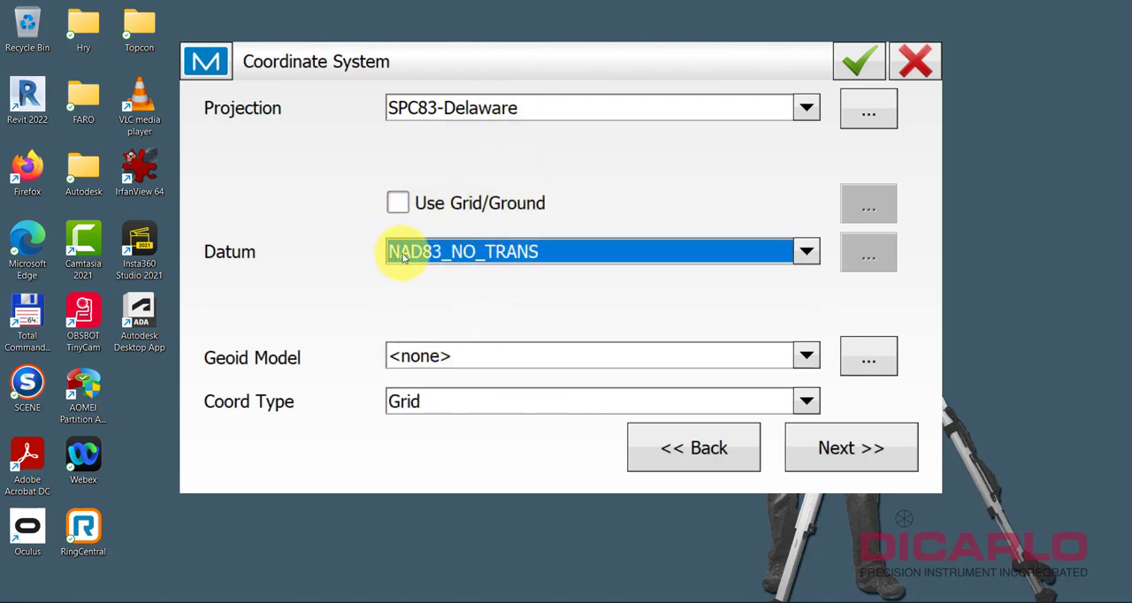
mouse_move(516, 269)
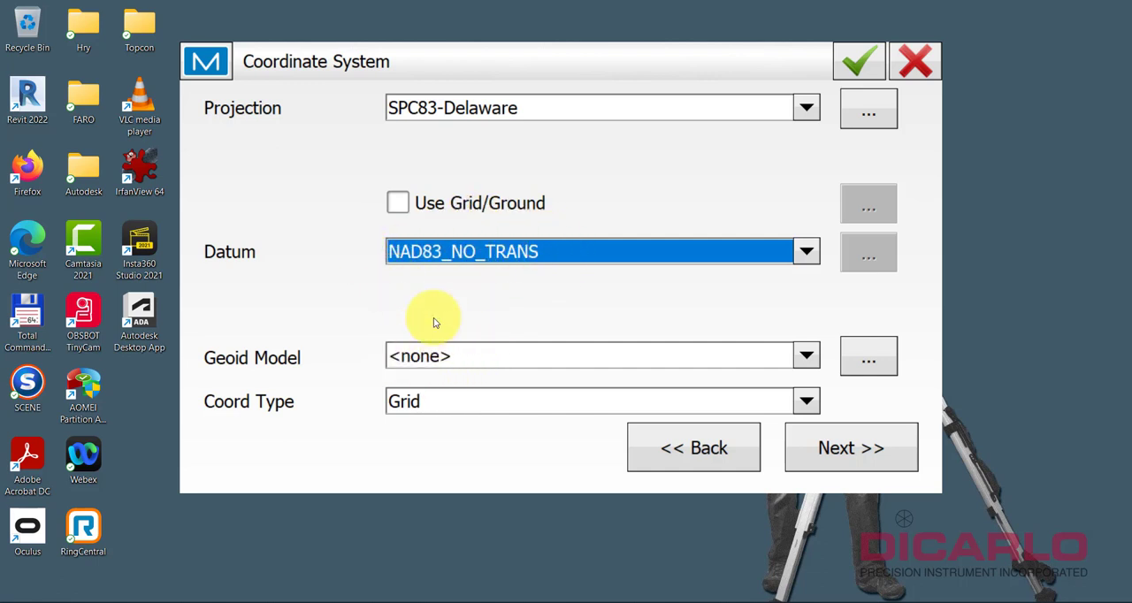
click(803, 400)
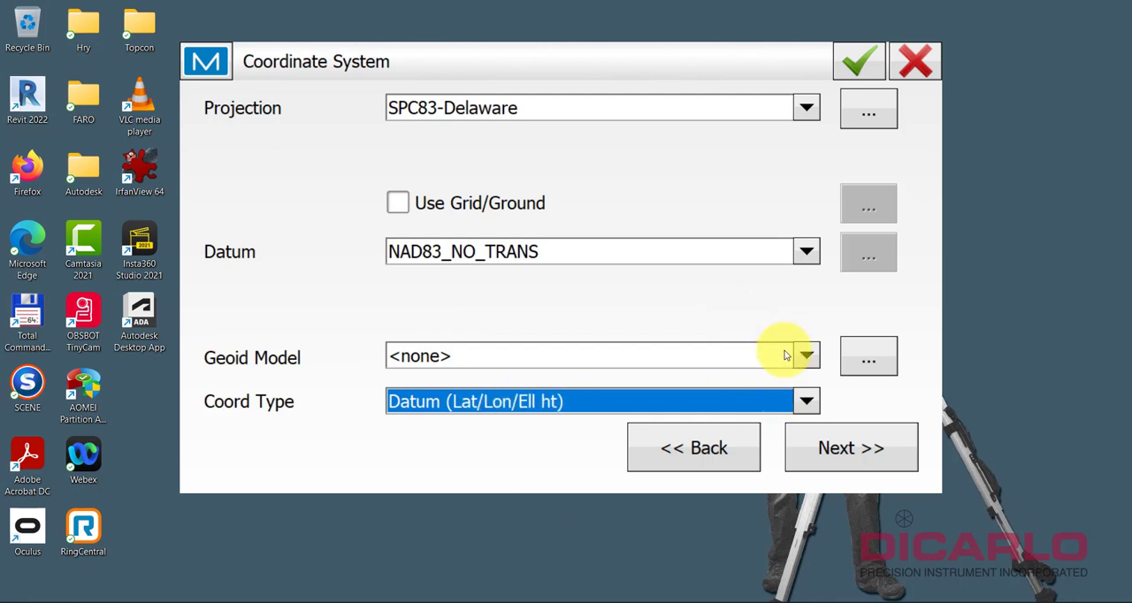
click(849, 446)
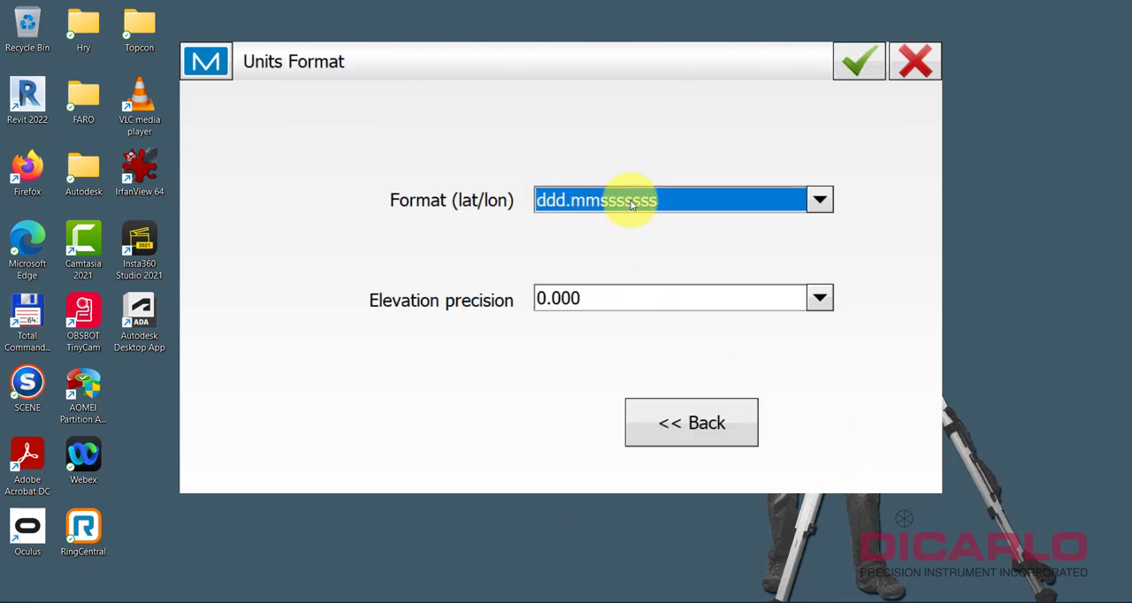
- Set lat/lon format to ddd. decimal degrees and keep elevation precision at 0.000
click(818, 199)
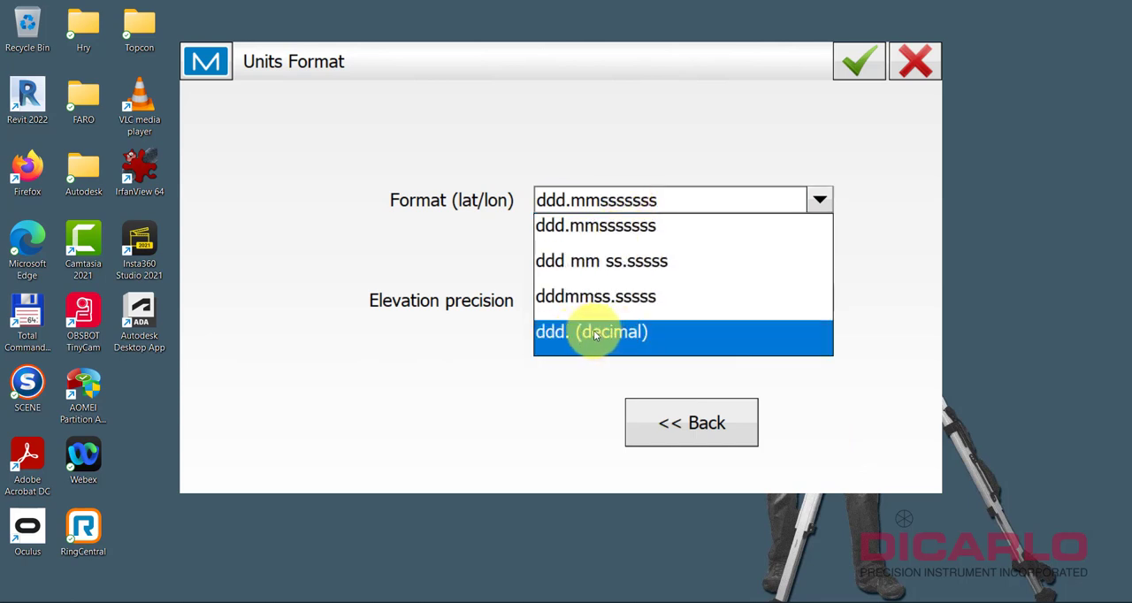
click(591, 332)
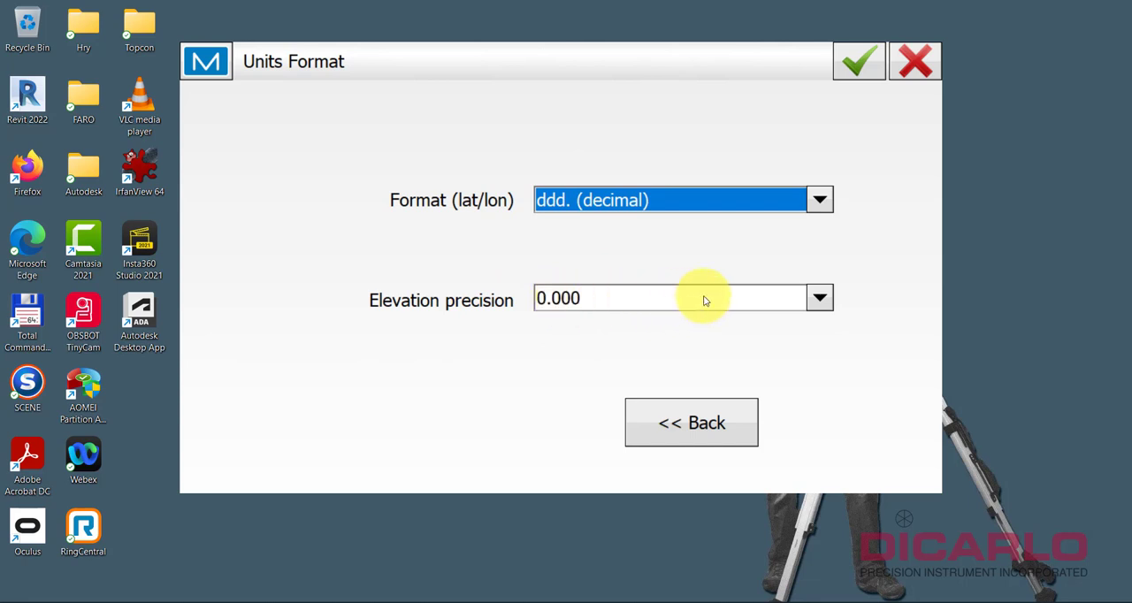
click(818, 298)
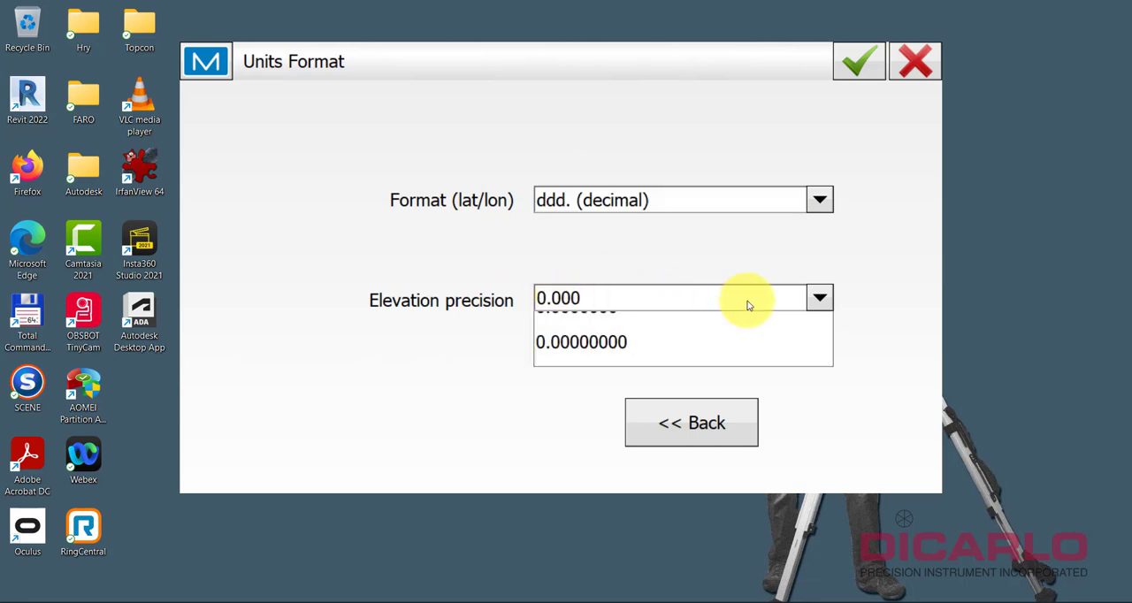
click(557, 298)
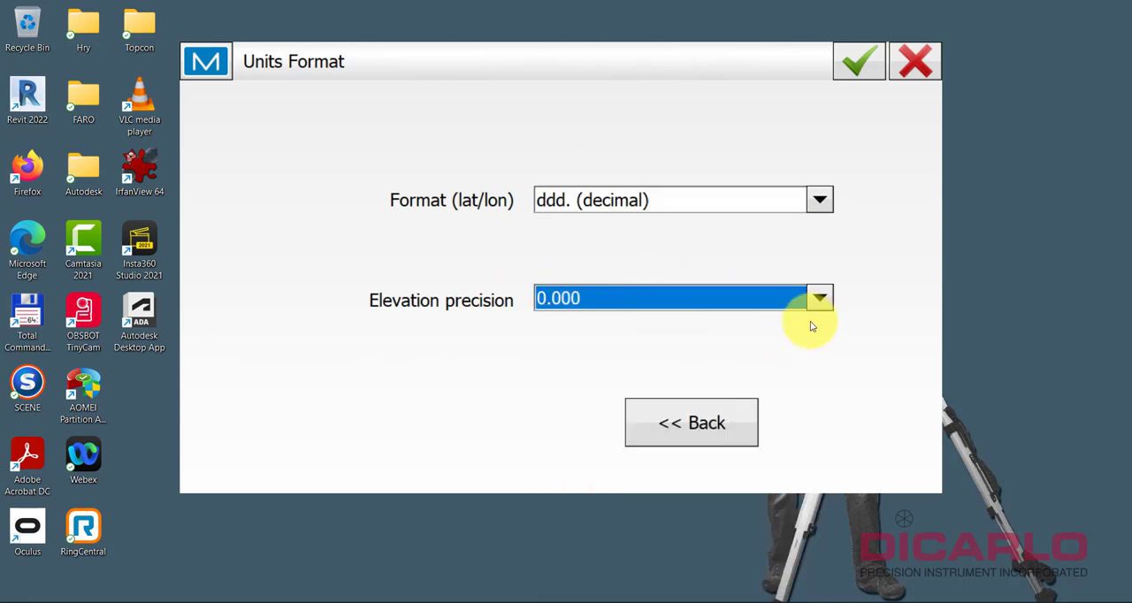
- Run the export and get the Export Status report of 8 points exported
click(856, 60)
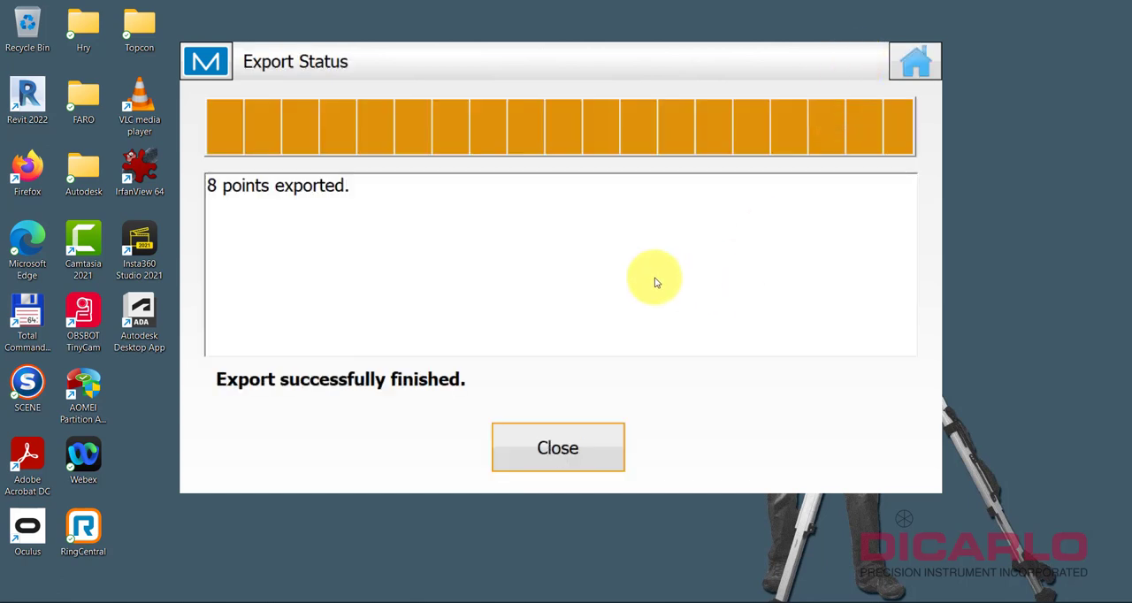
mouse_move(601, 398)
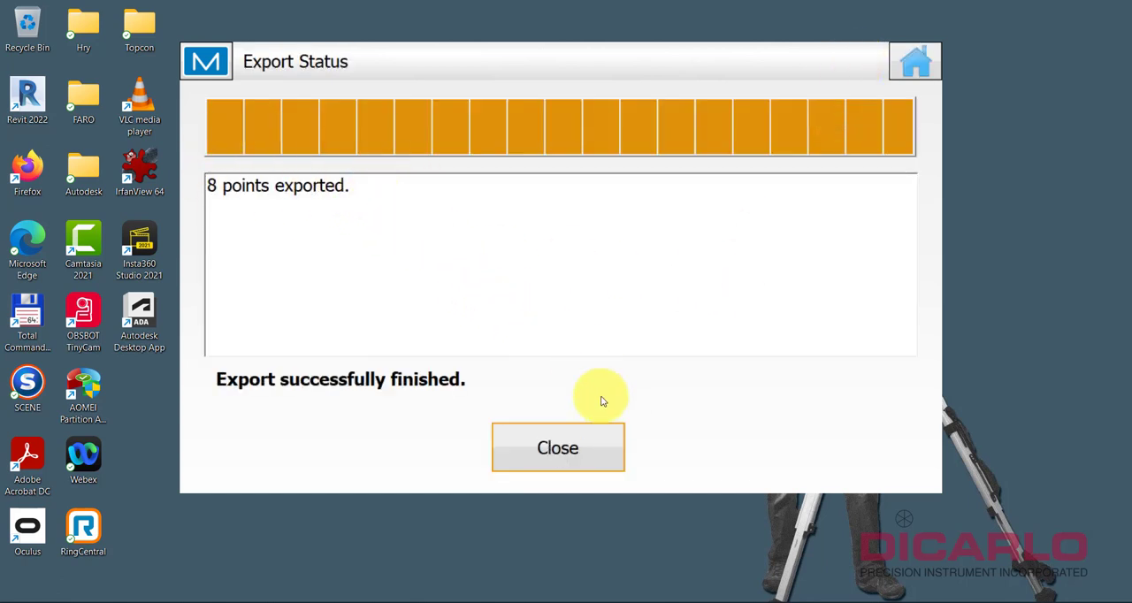
mouse_move(422, 393)
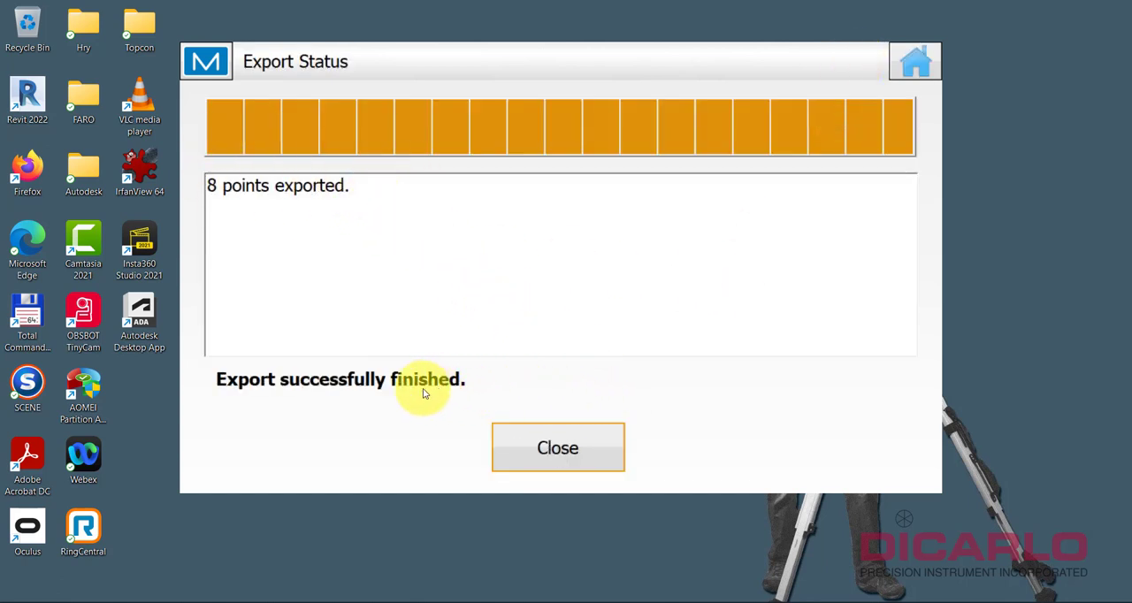
mouse_move(557, 393)
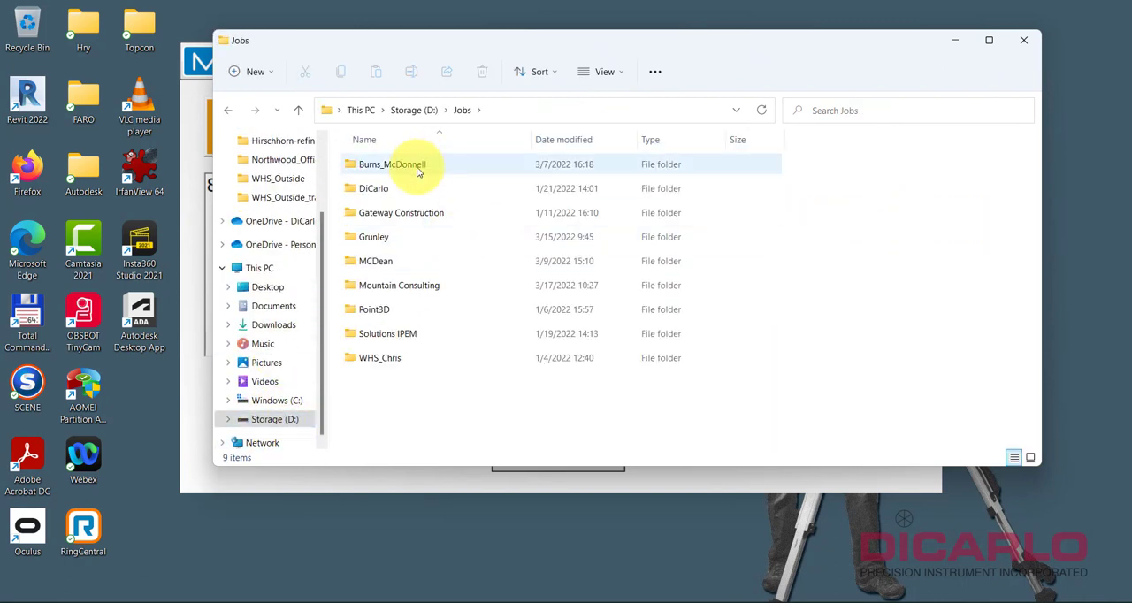
- Open Lat-Lon-export-for-DJI-Terra.txt from Mountain Consulting and highlight target2's height, -21.370
double_click(398, 285)
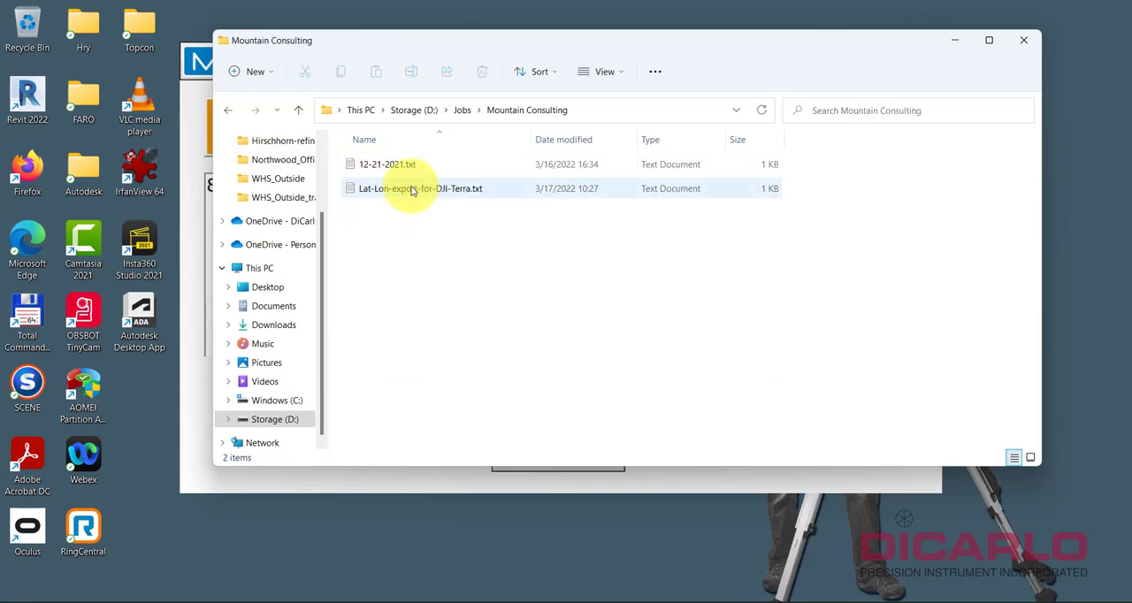
double_click(419, 189)
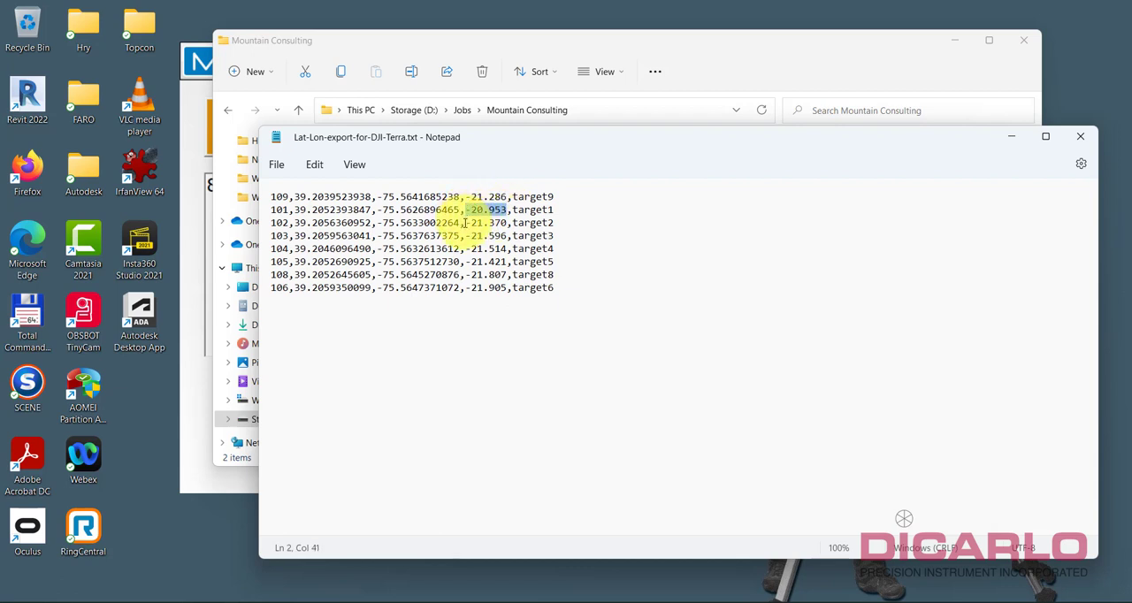
click(466, 235)
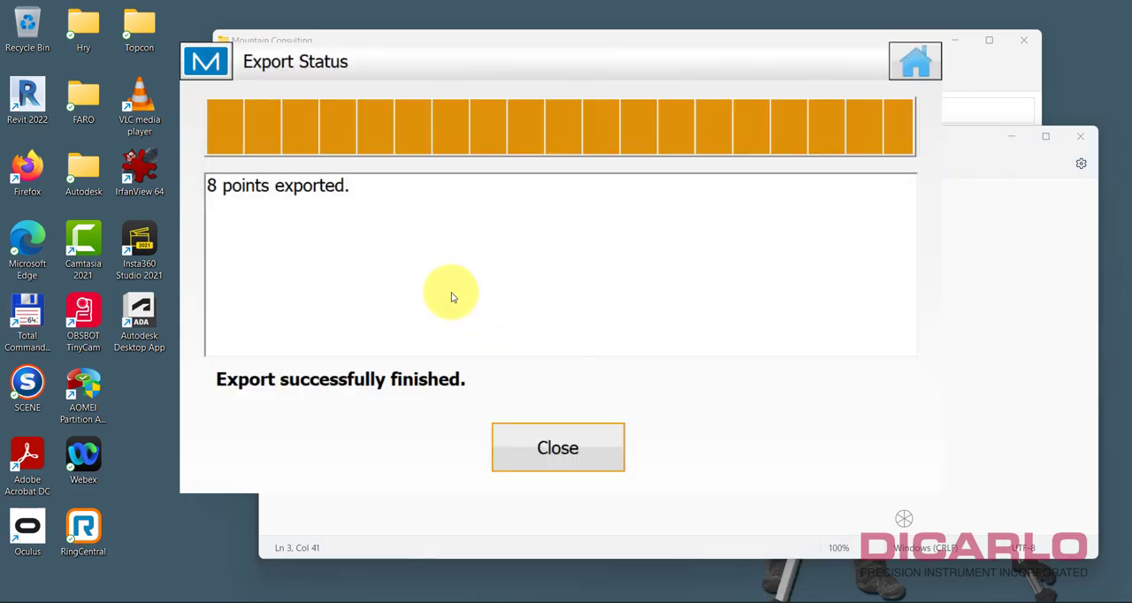
- Dismiss the Export Status report and show the Points: Grid list beside Notepad
click(557, 447)
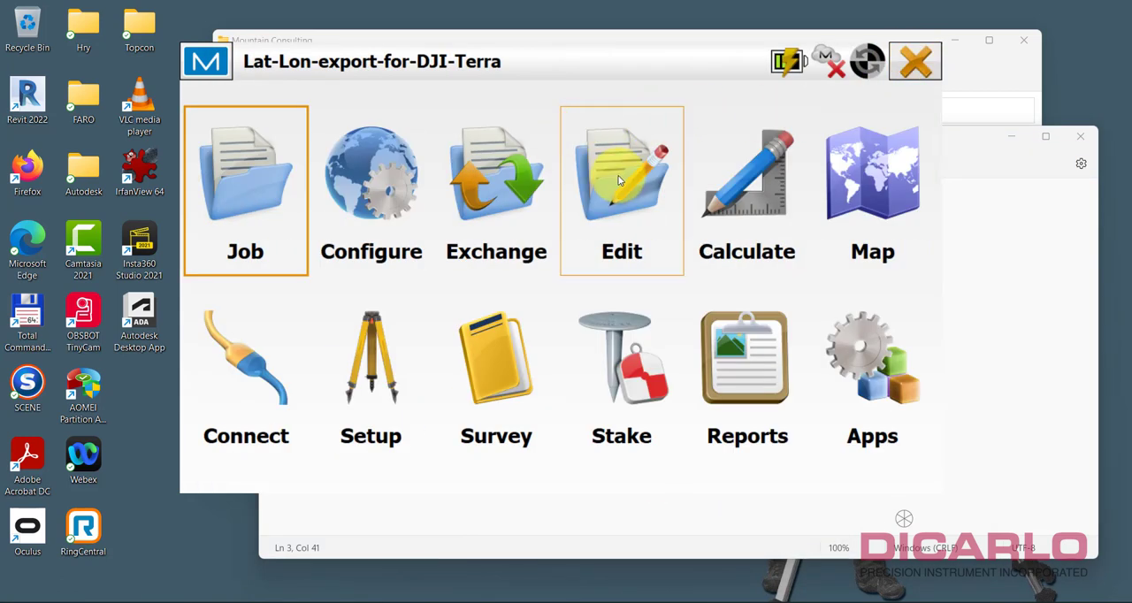
click(621, 190)
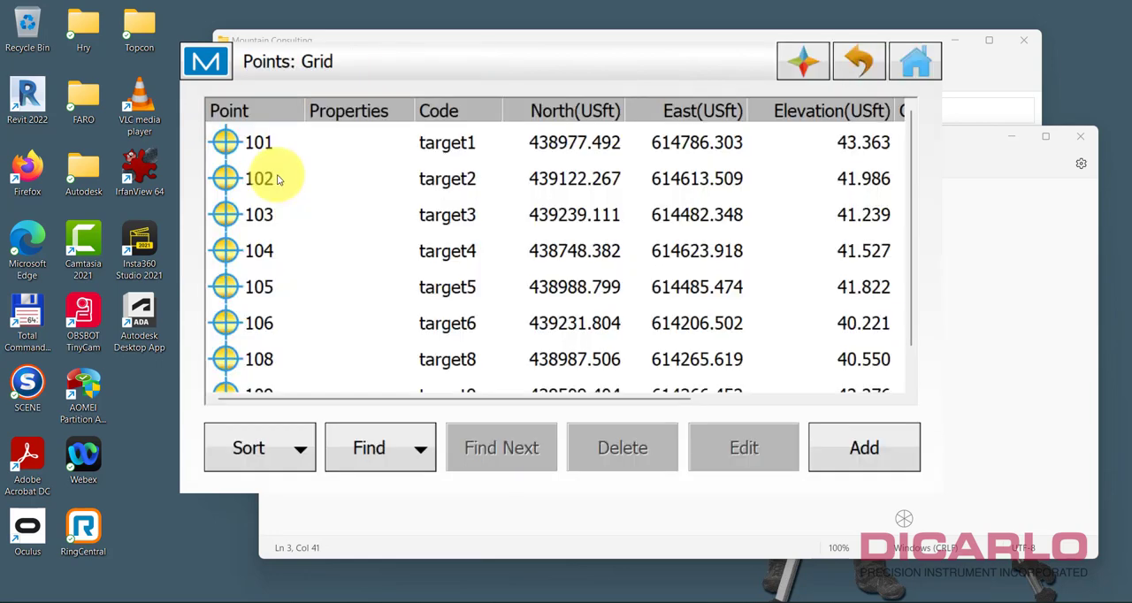
mouse_move(608, 69)
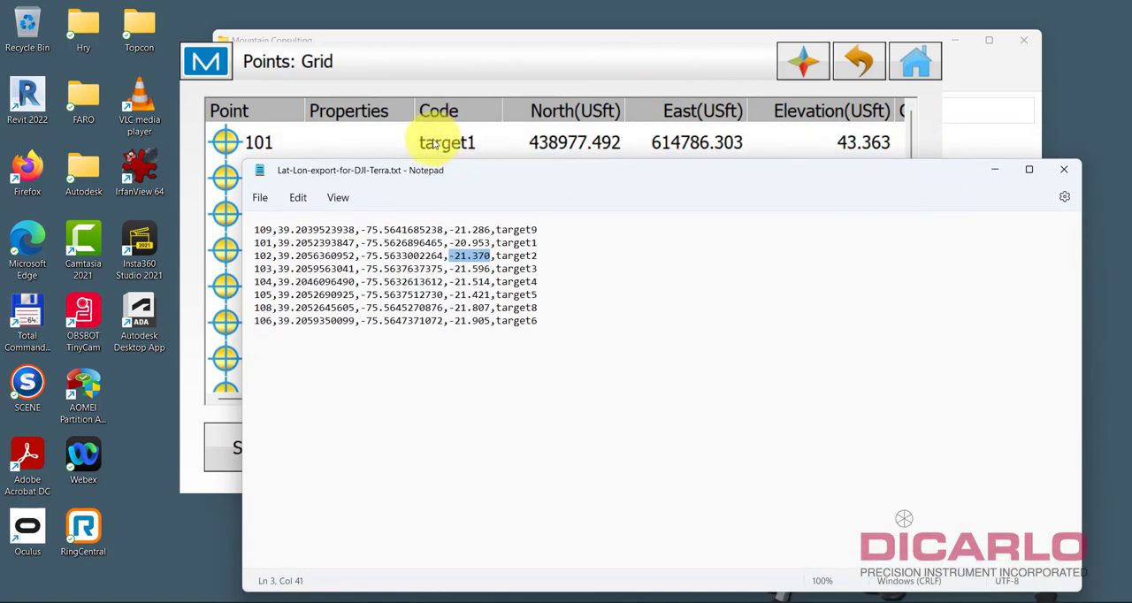
mouse_move(656, 118)
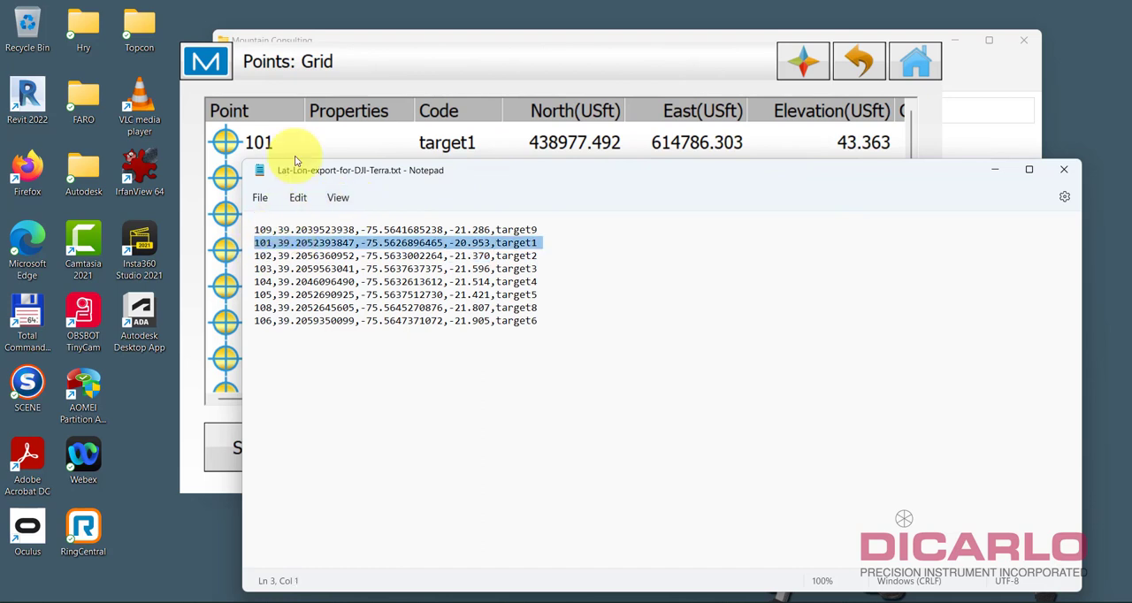
mouse_move(681, 71)
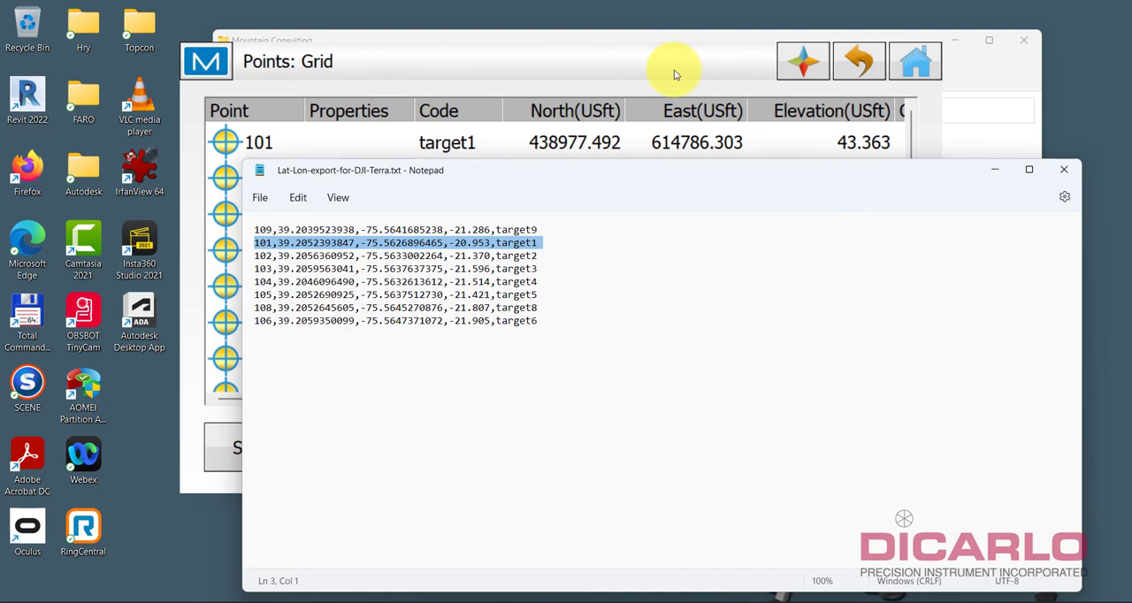
- Switch the point display to WGS84 (Lat/Lon/Ell ht) and select point 101
click(801, 60)
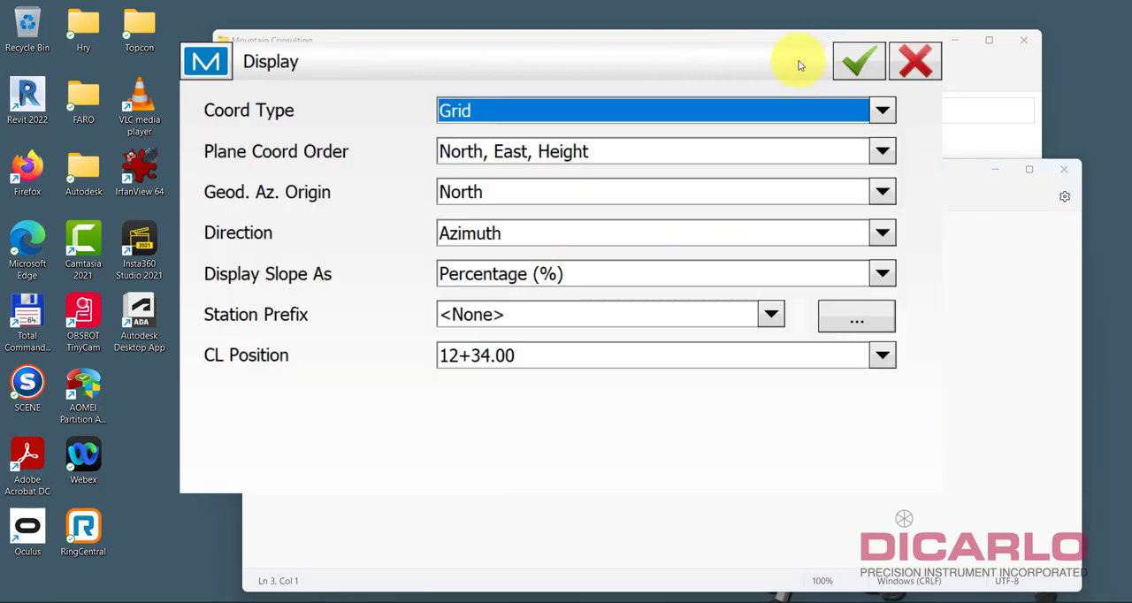
click(881, 110)
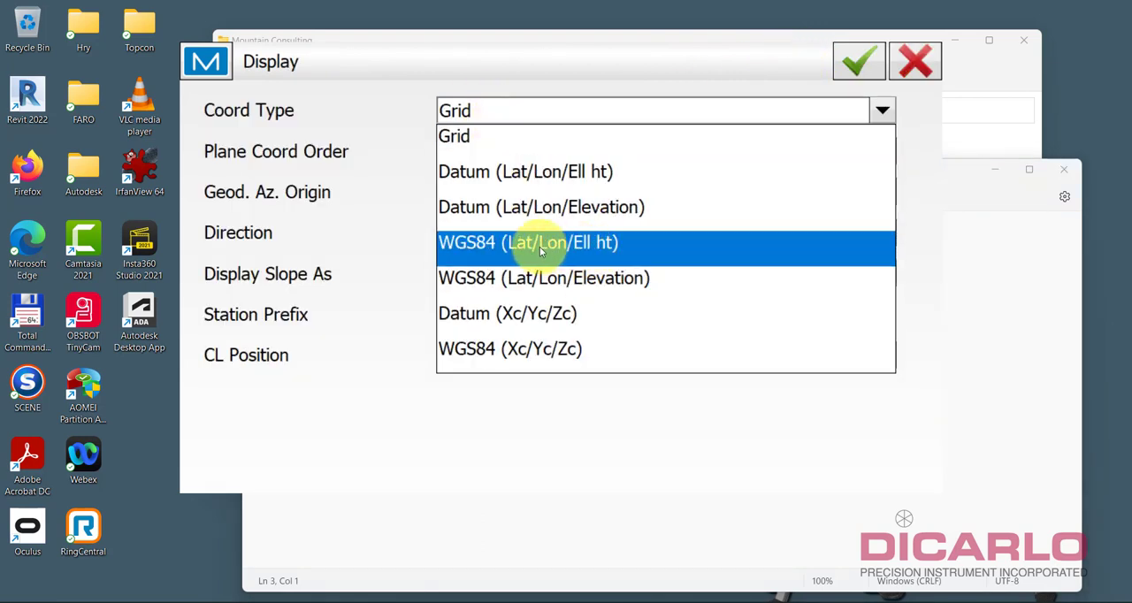
click(528, 243)
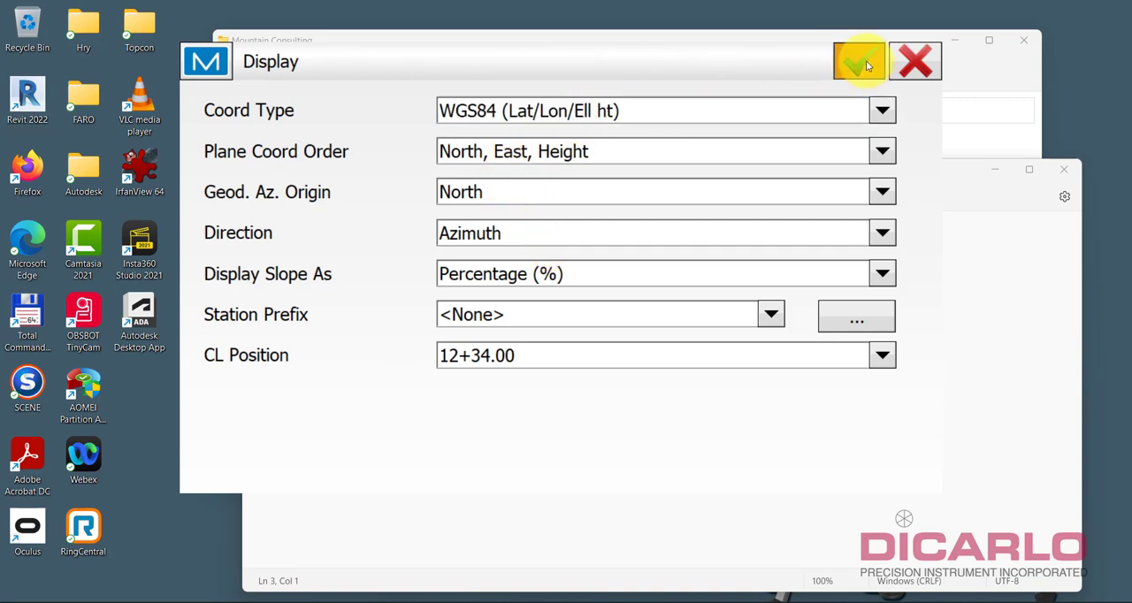
click(857, 61)
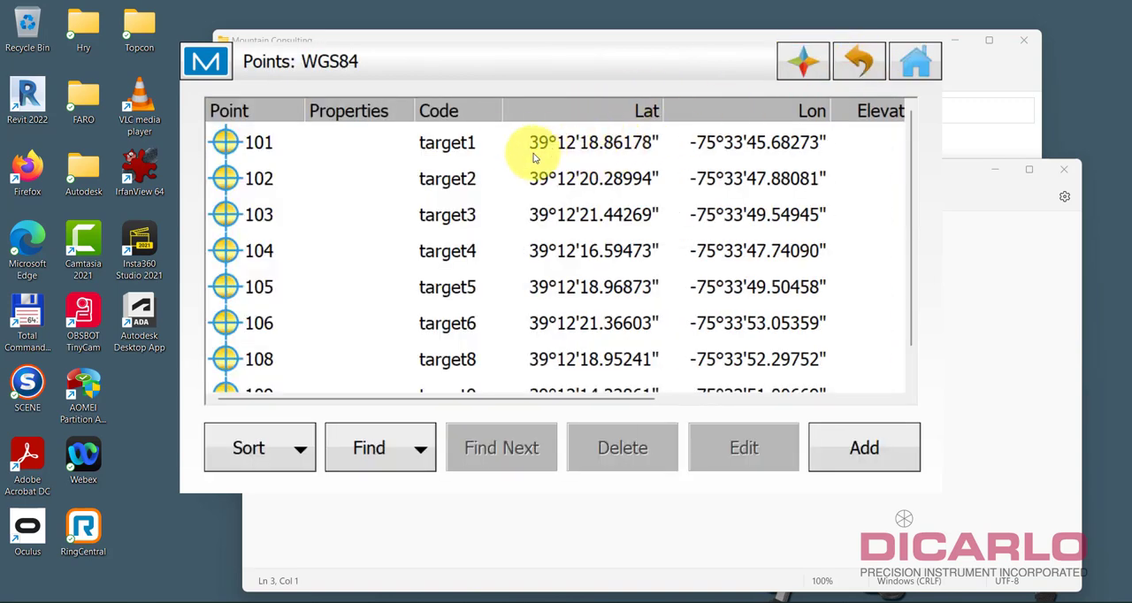
click(592, 142)
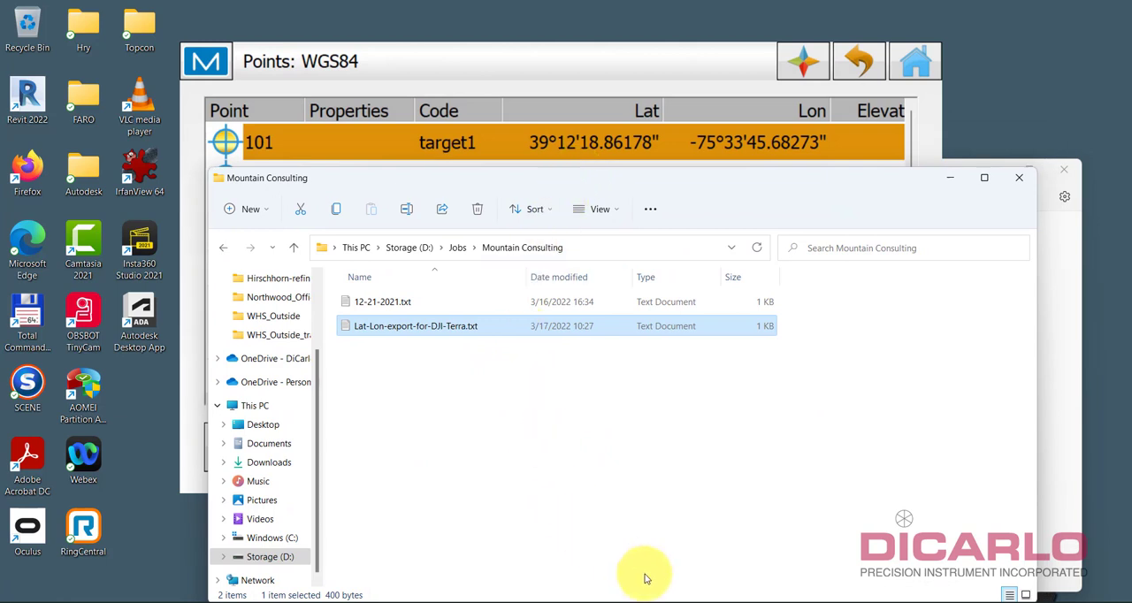
- Reopen Lat-Lon-export-for-DJI-Terra.txt from the Mountain Consulting folder
double_click(416, 326)
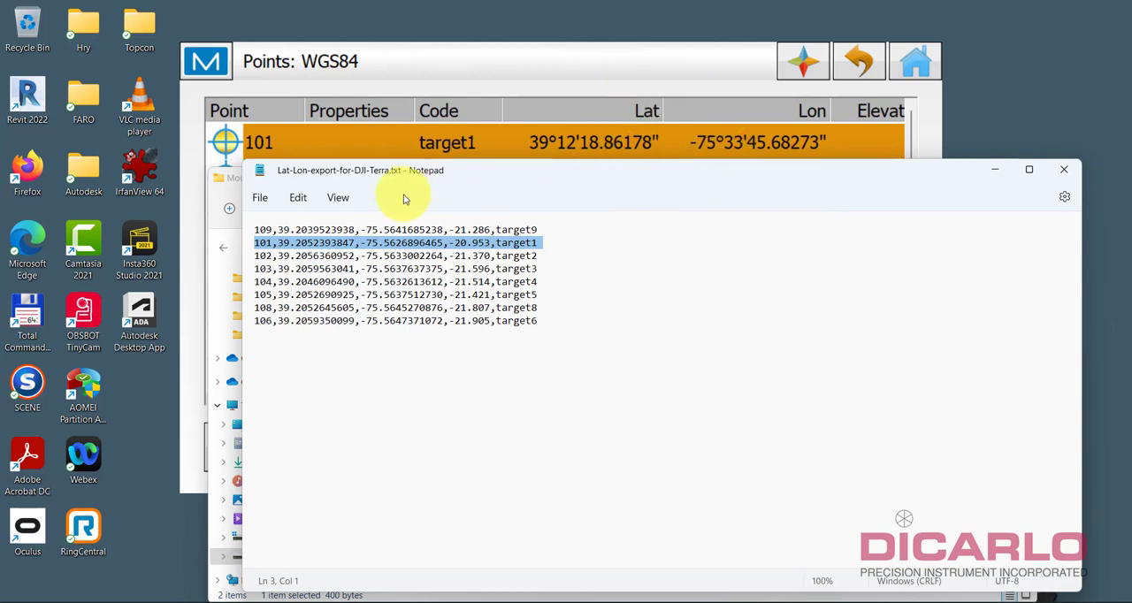
mouse_move(586, 216)
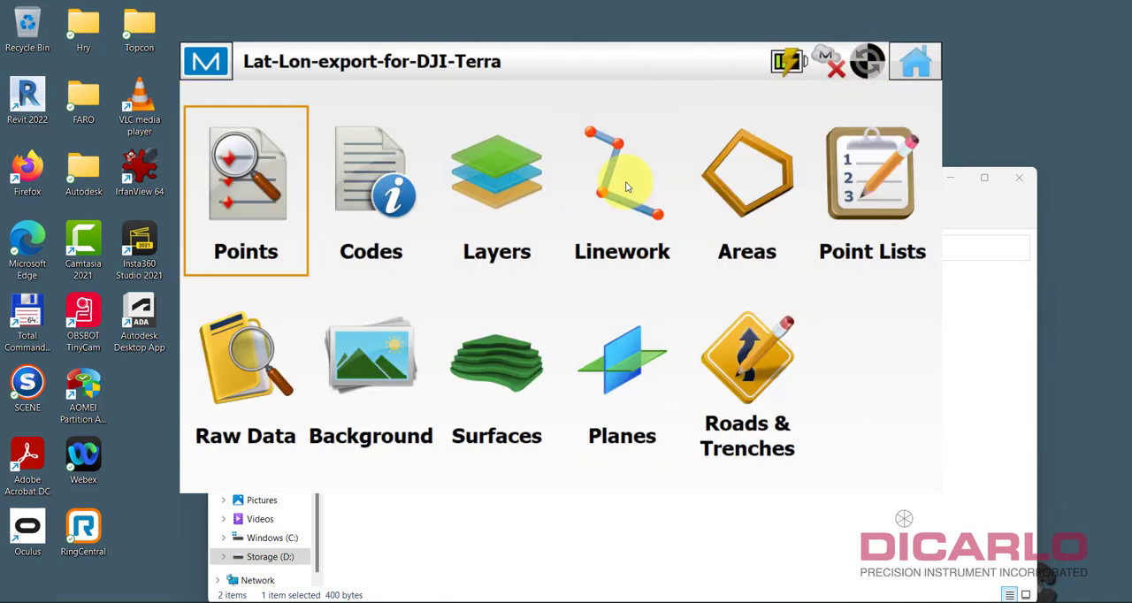
- Show the WGS84 Points table scrolled to the Elevation(m) column
click(246, 177)
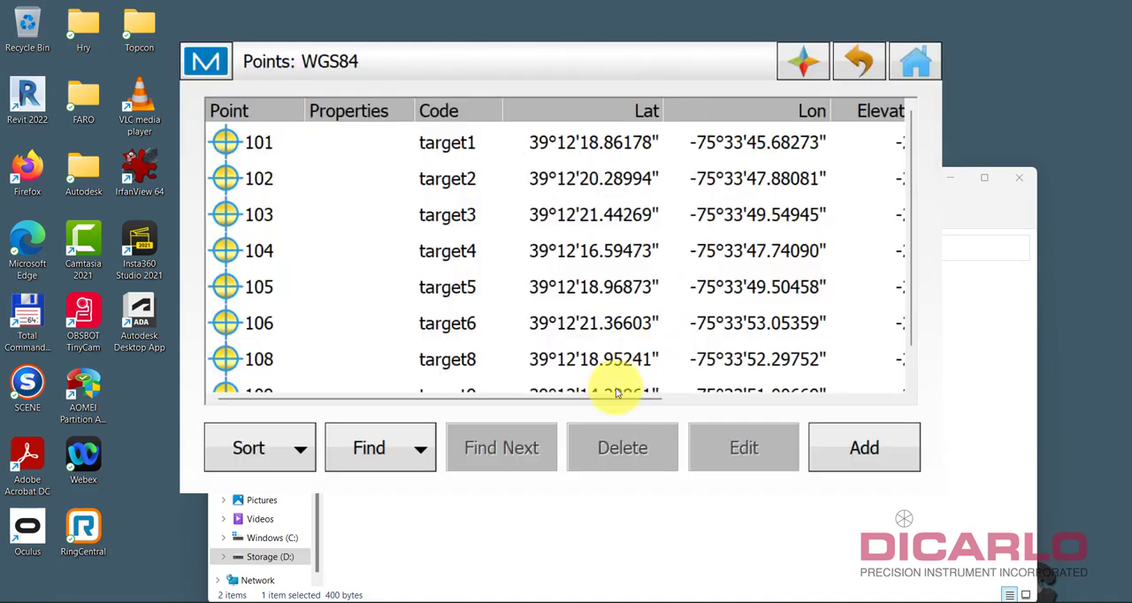
scroll(right, 3)
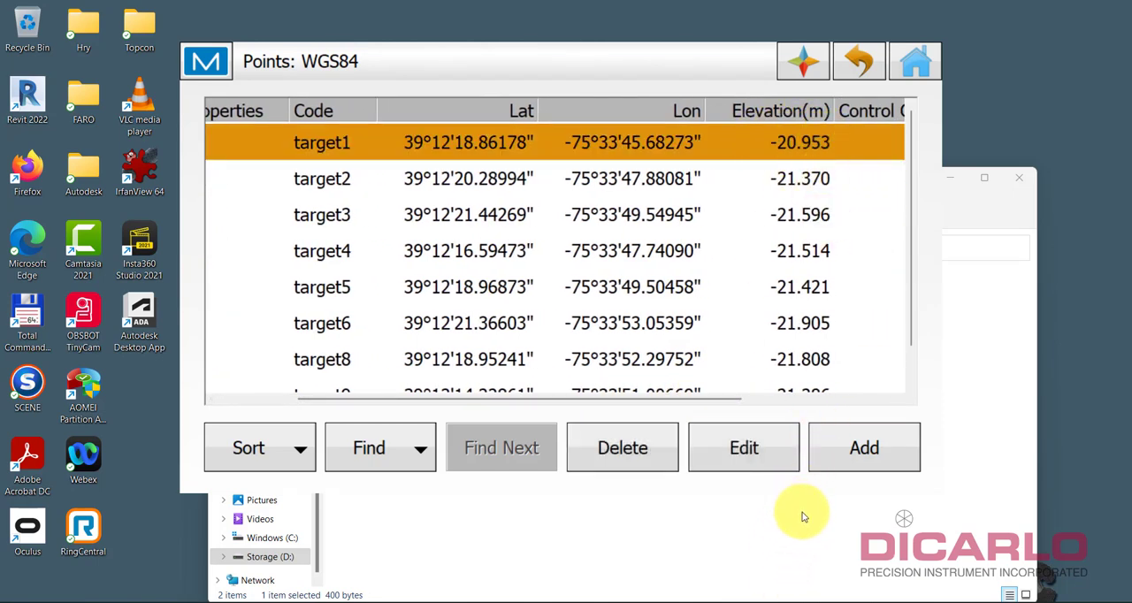
mouse_move(738, 597)
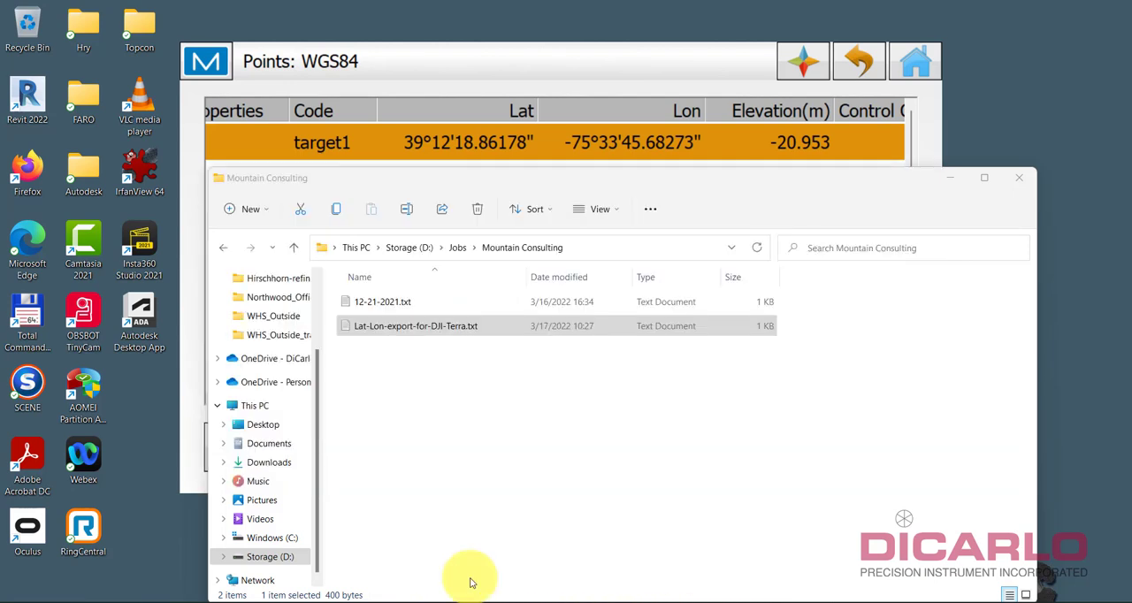
- Check target1's -20.953 height in Notepad, then close the exported file
double_click(414, 325)
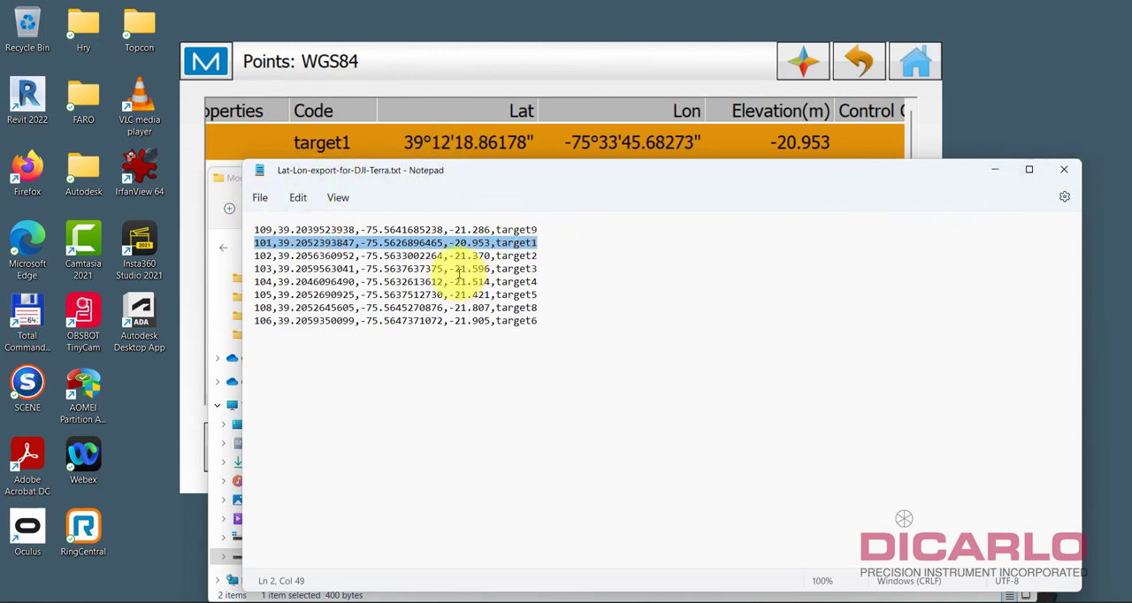
click(260, 197)
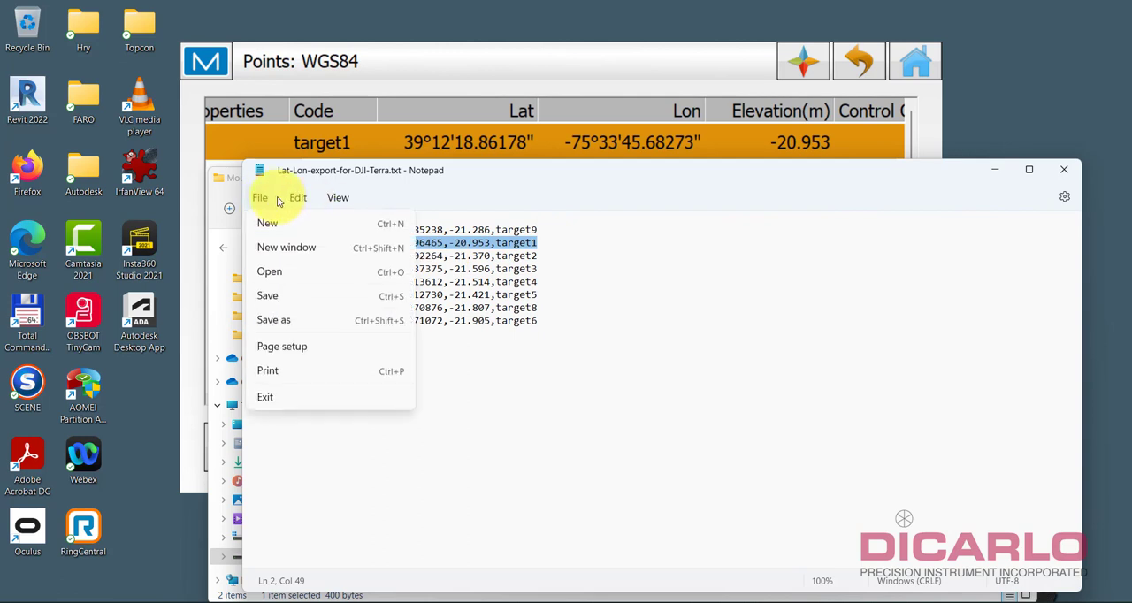
click(870, 192)
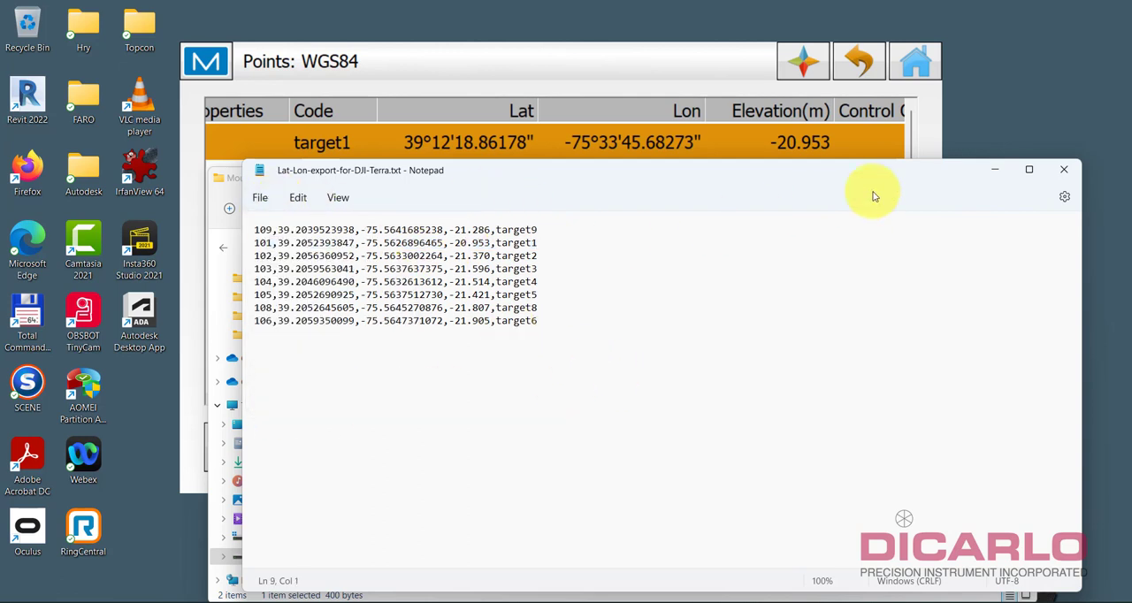
mouse_move(1067, 169)
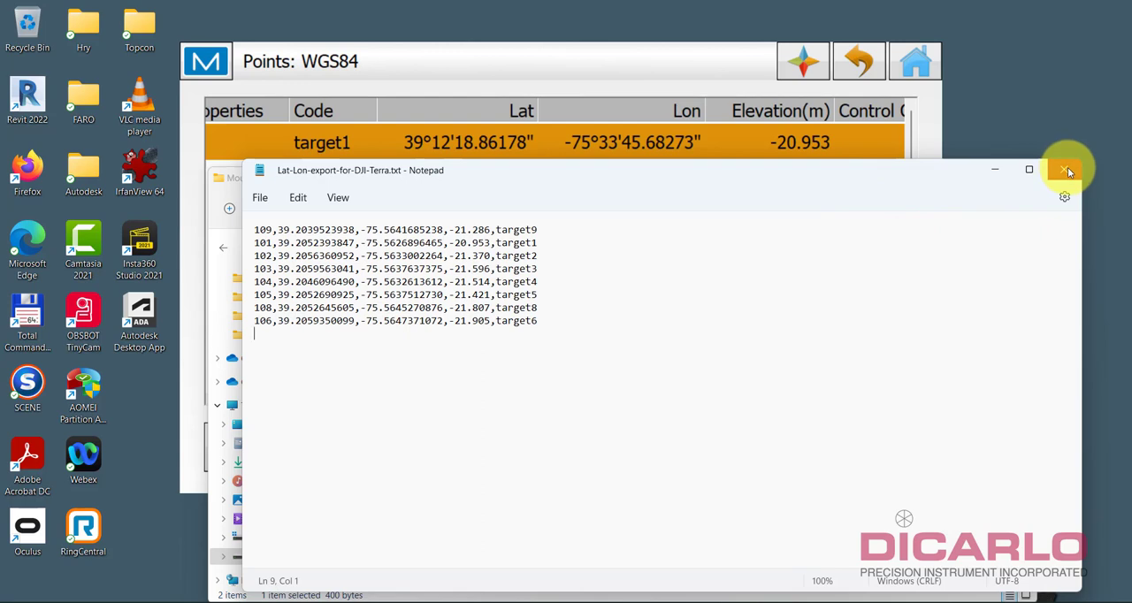
click(1067, 170)
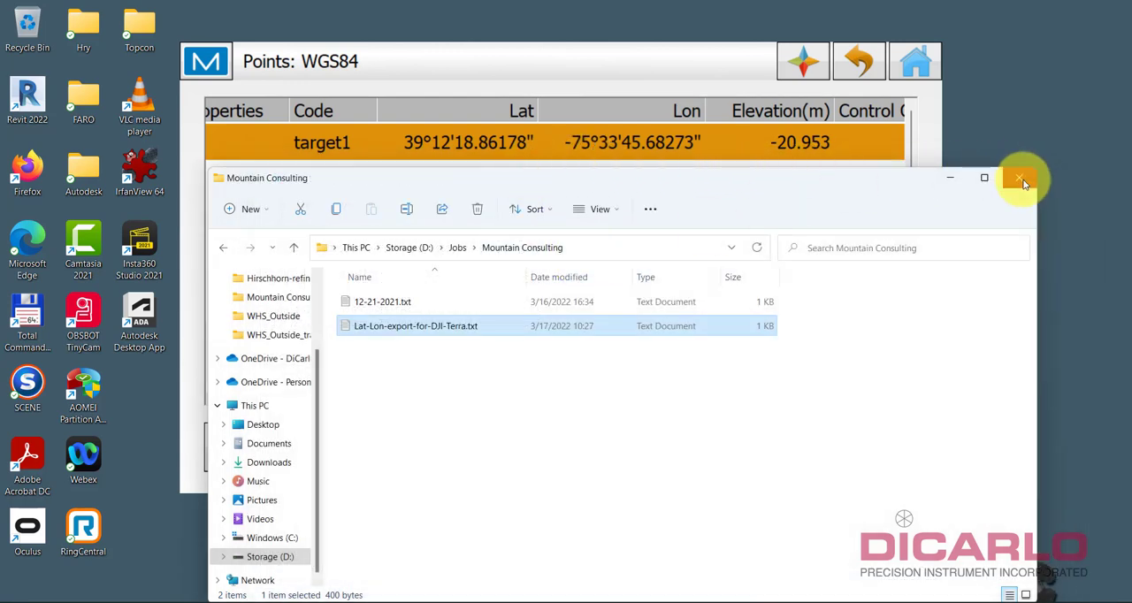